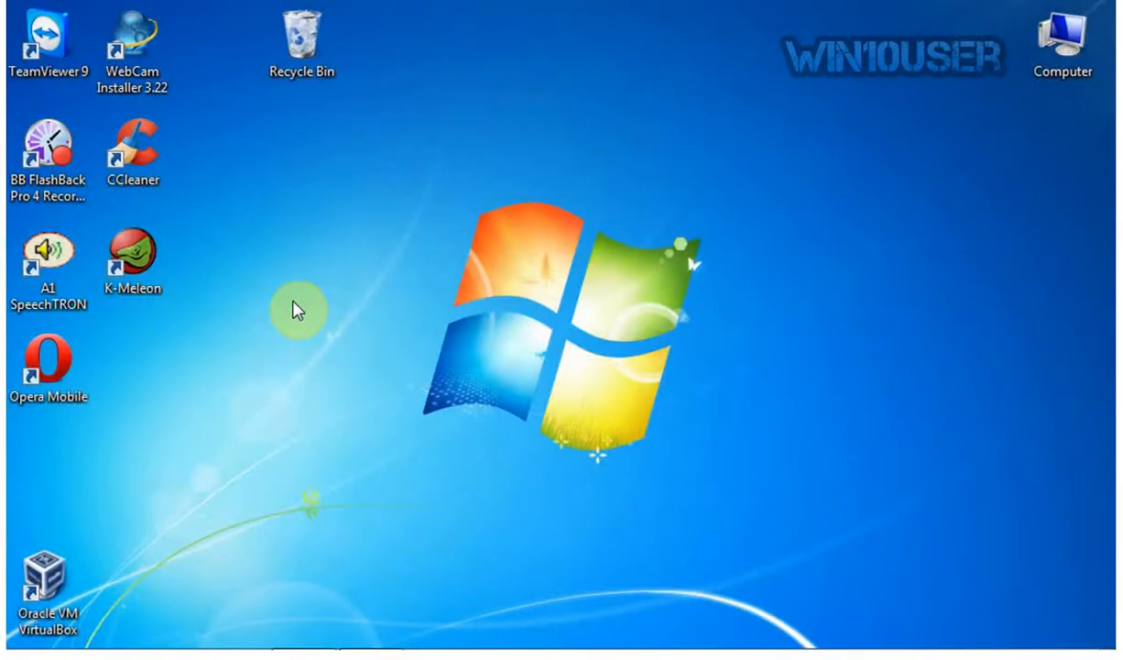
mouse_move(416, 303)
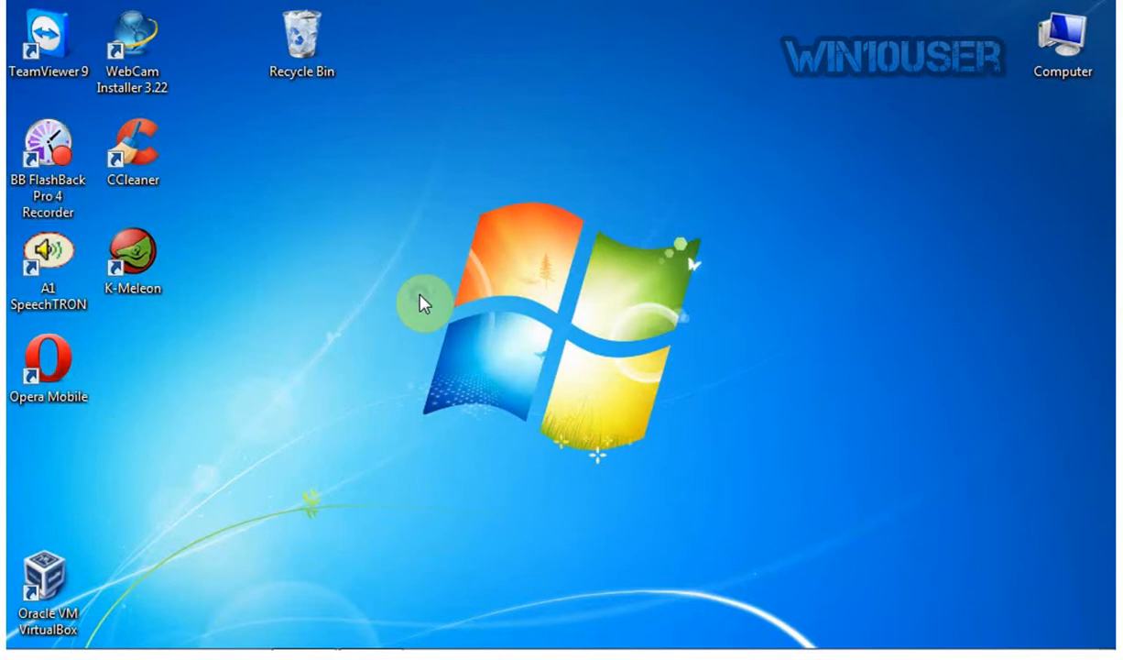
Open the desktop context menu's New submenu listing Folder, Shortcut and document types.
right_click(423, 300)
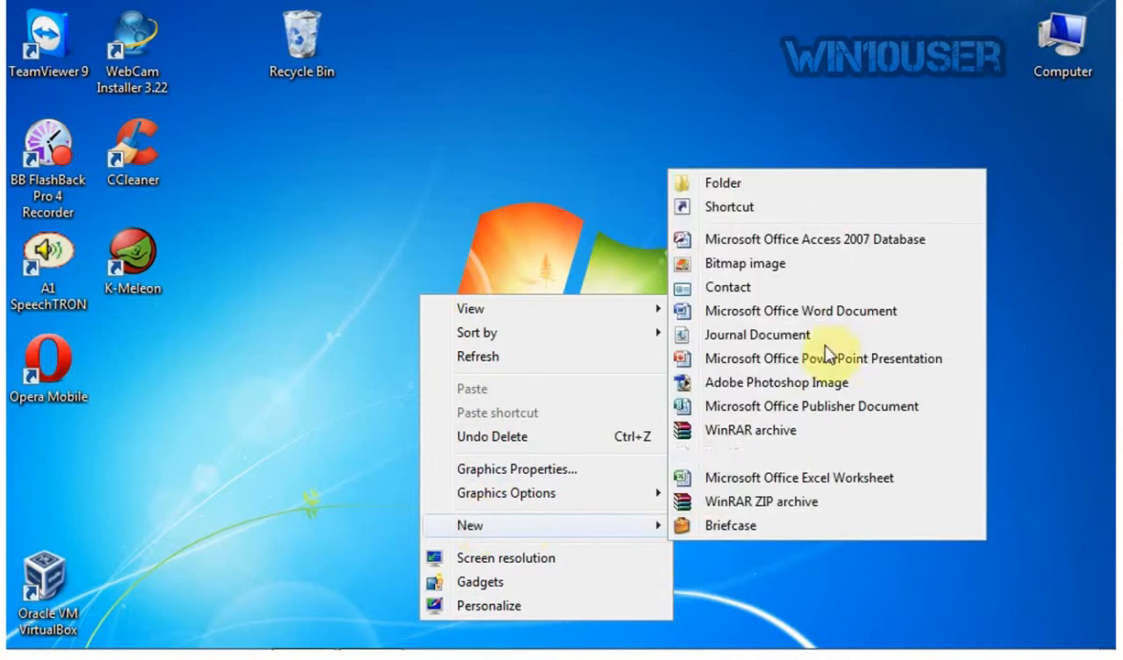
Start a new shortcut and enter 'shutdown.exe -a' as its item location.
left_click(729, 207)
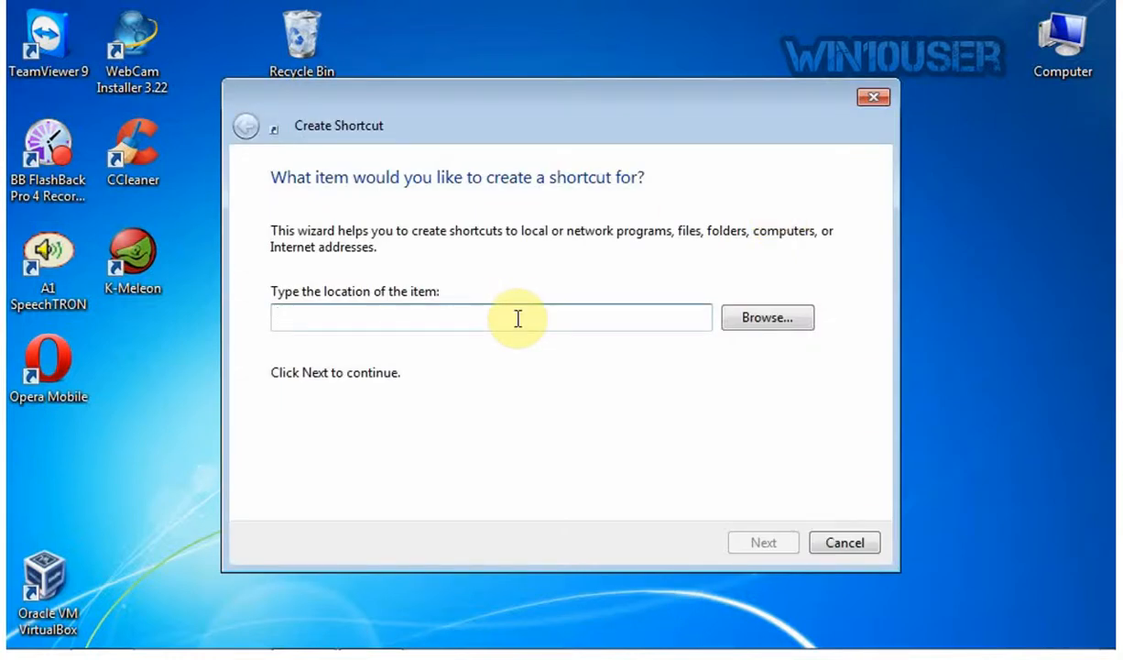
type("shutdown")
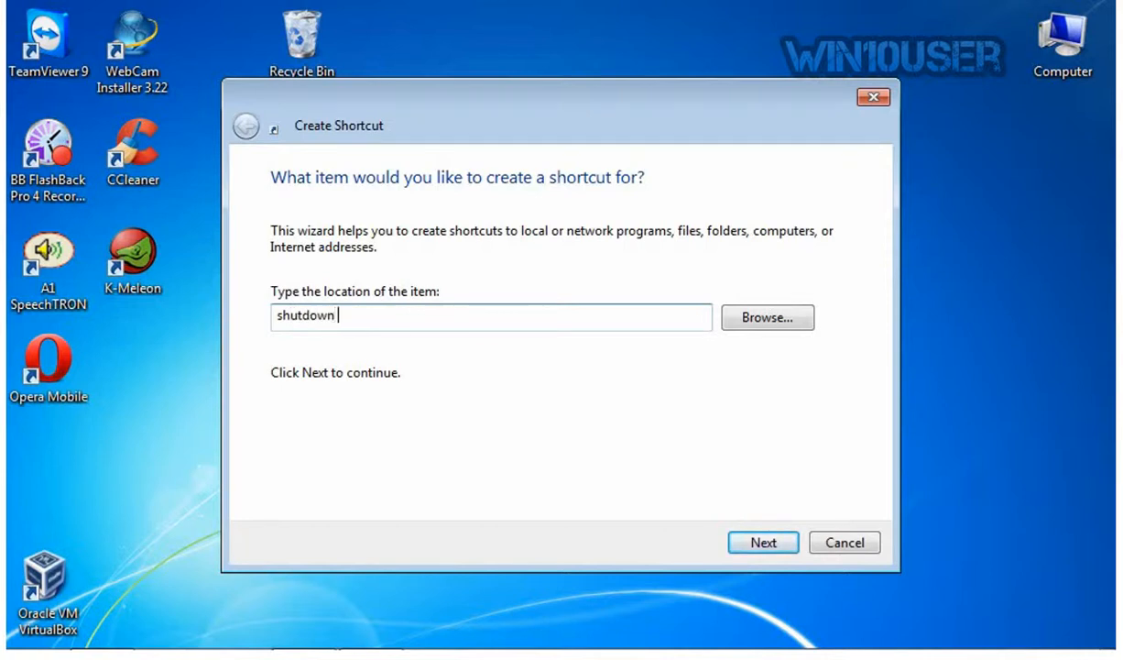
type(".exe -")
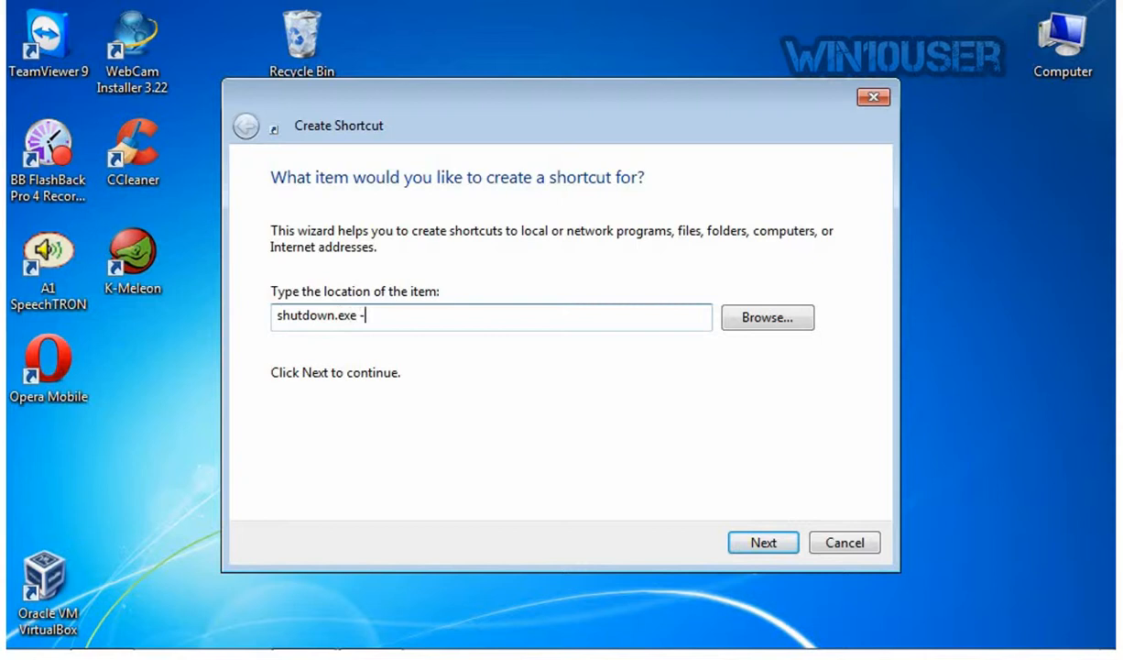
type("a")
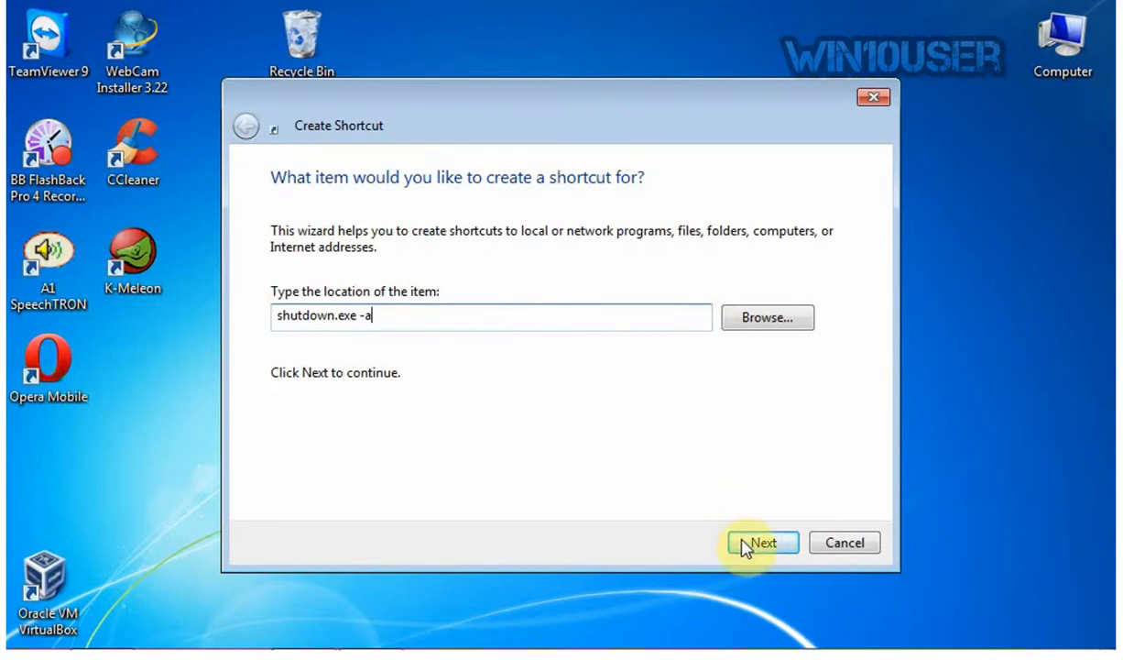
mouse_move(768, 324)
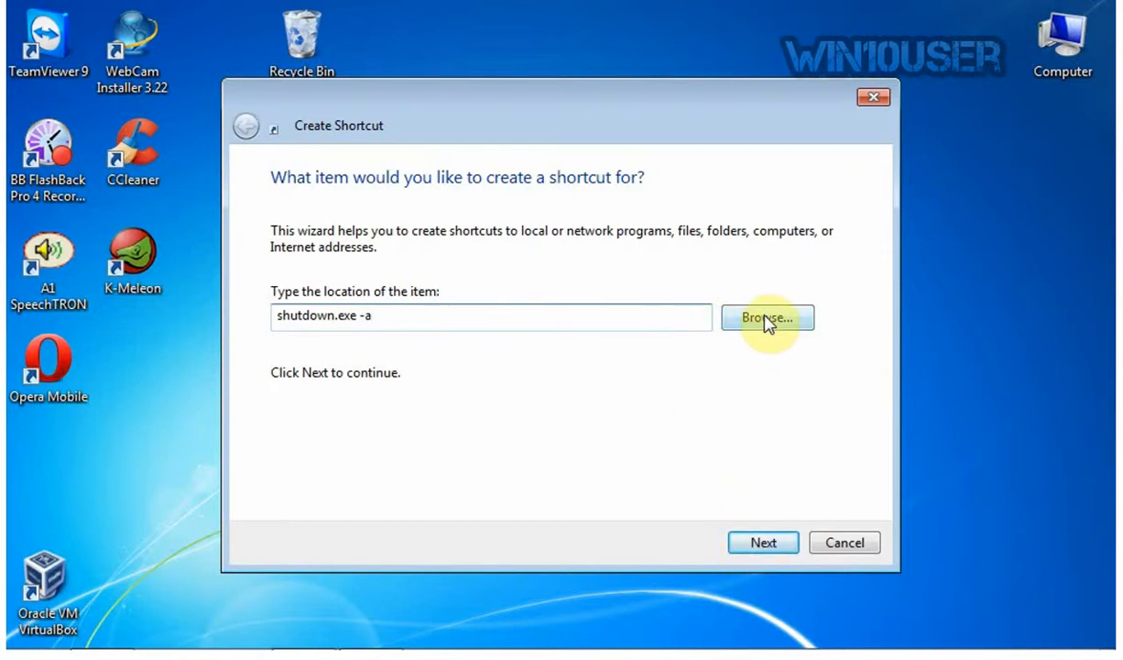
mouse_move(786, 346)
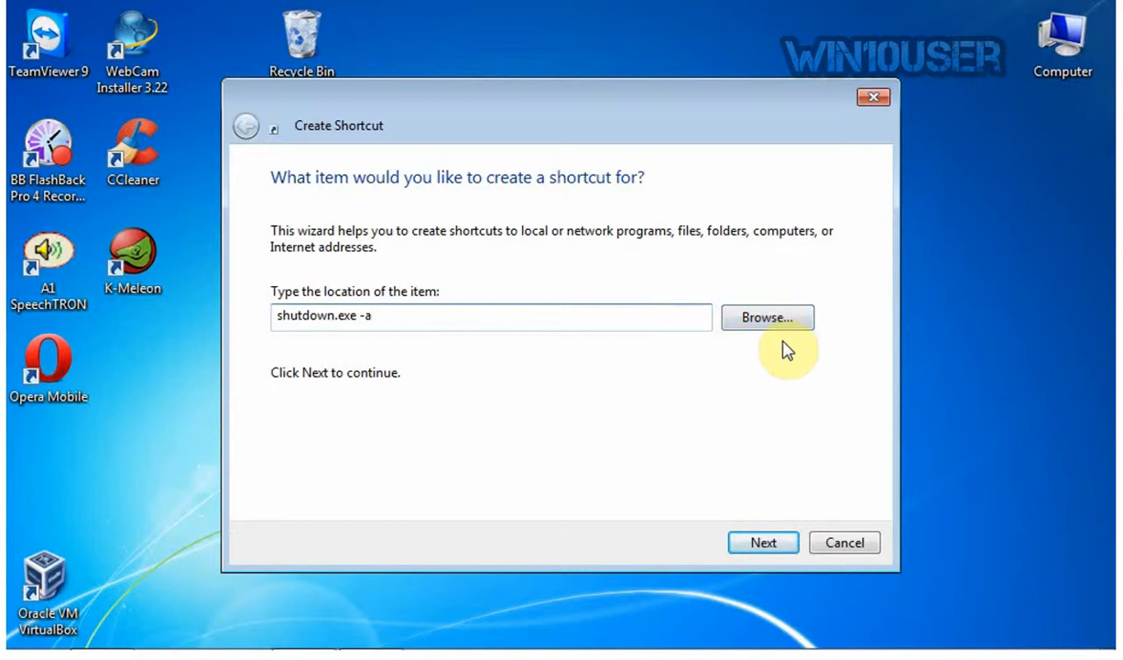
Browse to C:\Windows\System32\shutdown.exe and set it as the shortcut's location.
left_click(767, 317)
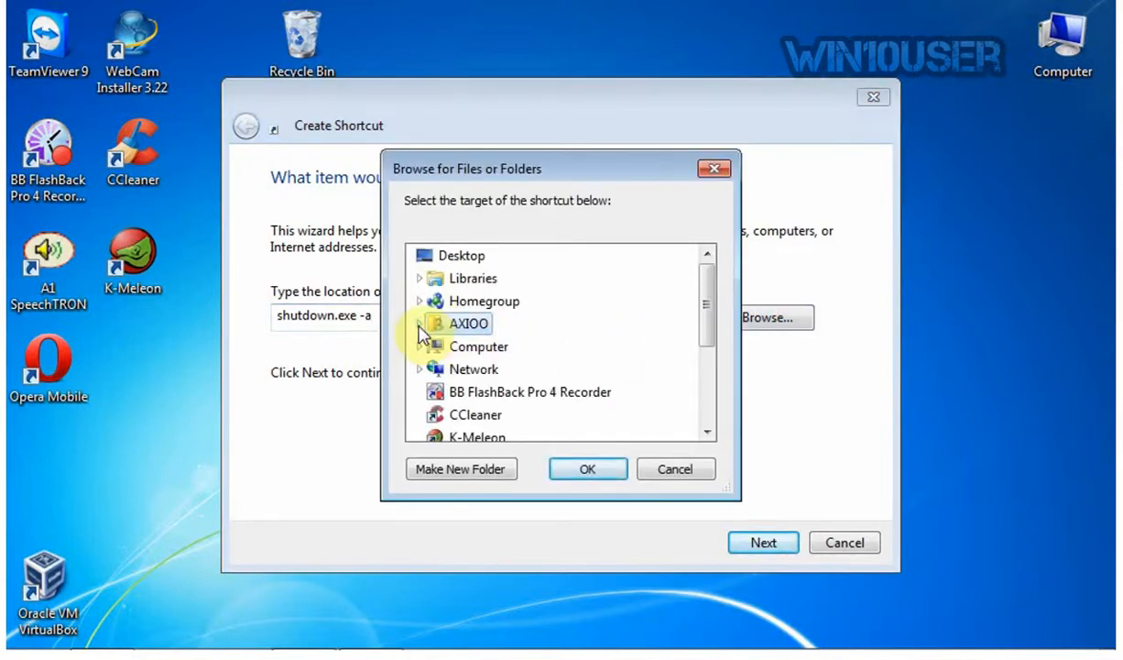
left_click(419, 347)
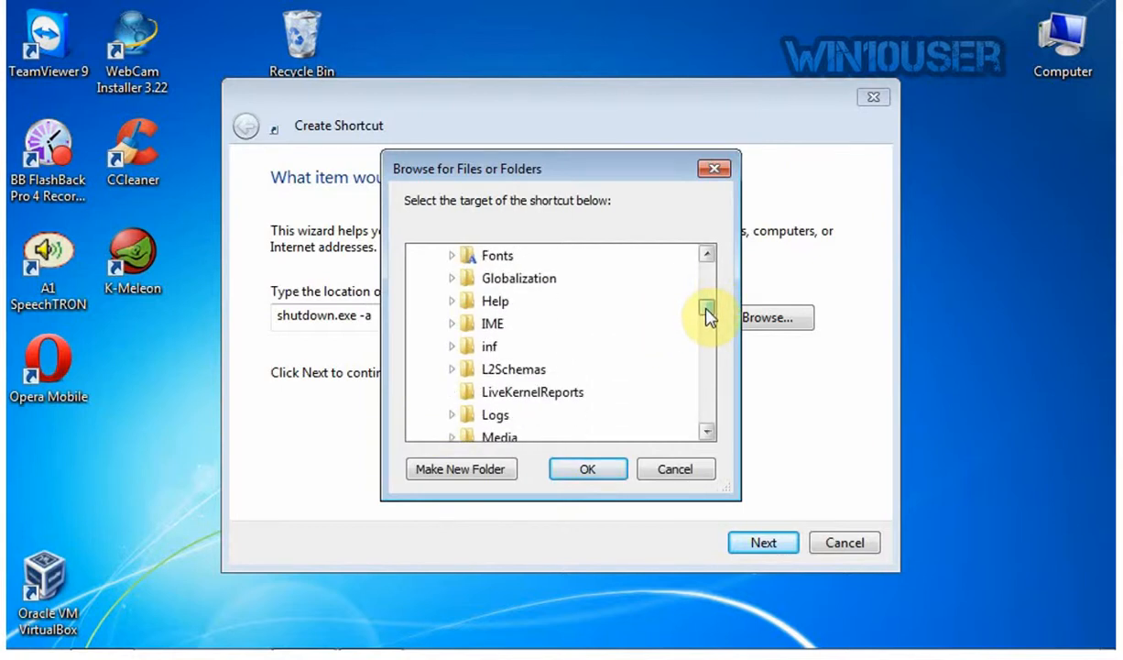
scroll("down", 3)
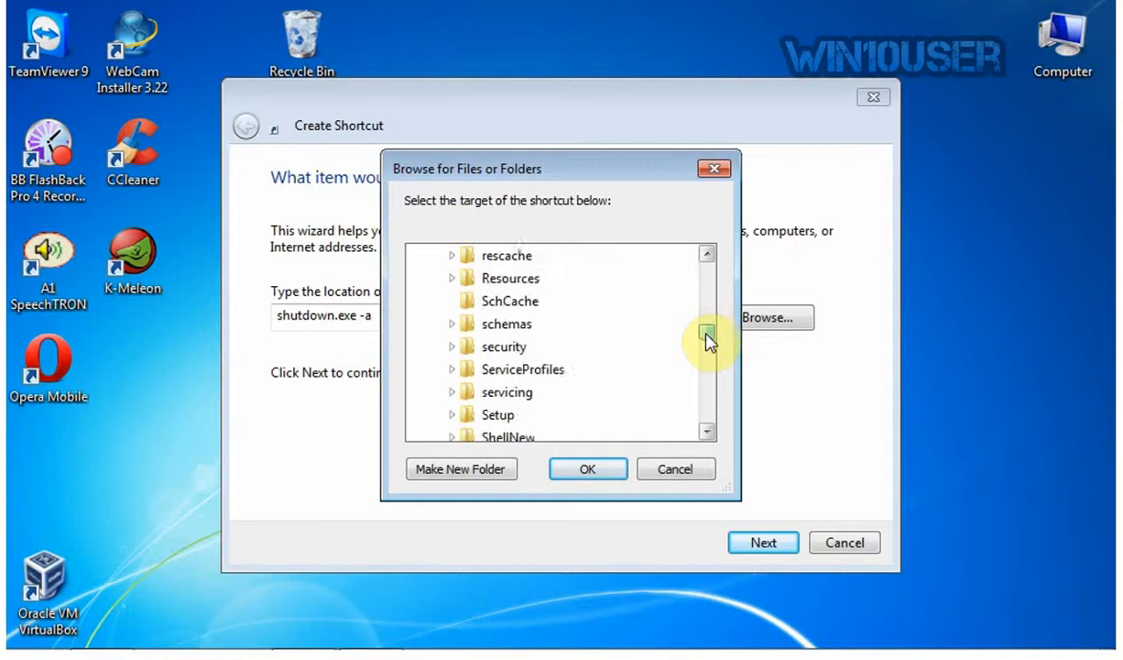
scroll("down", 3)
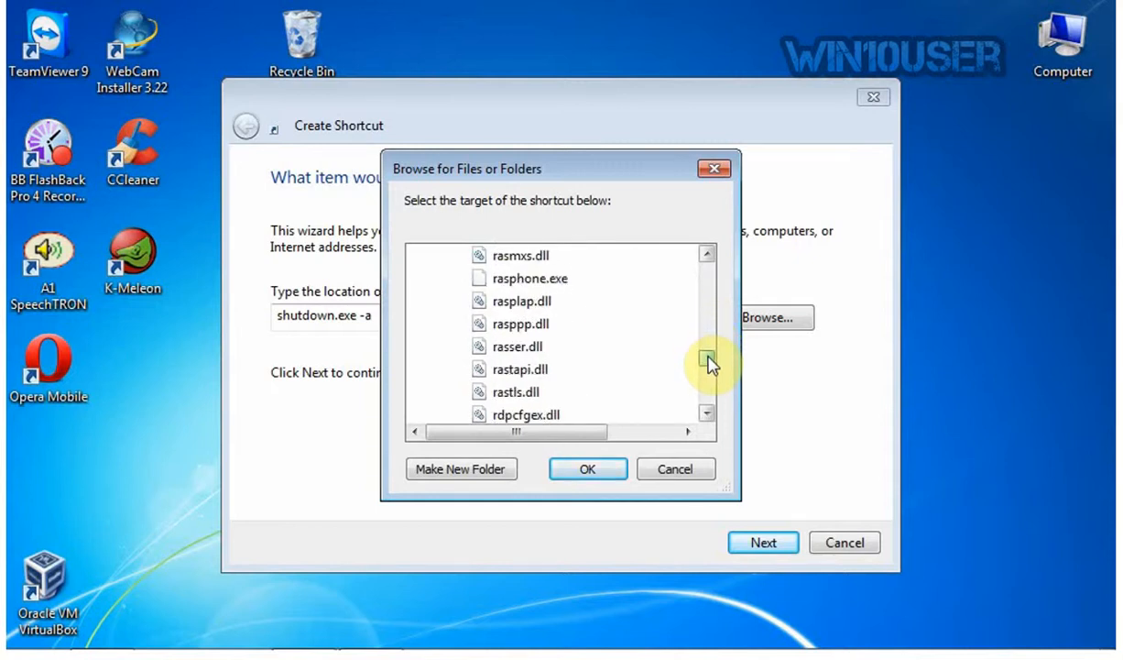
left_click(706, 374)
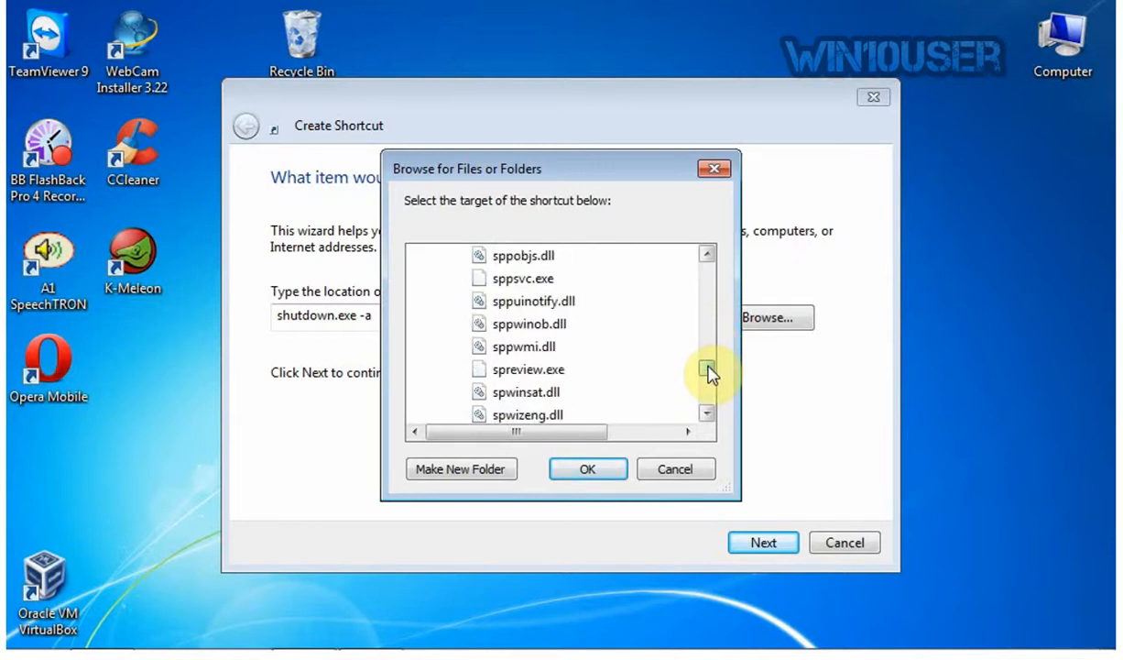
left_click(706, 373)
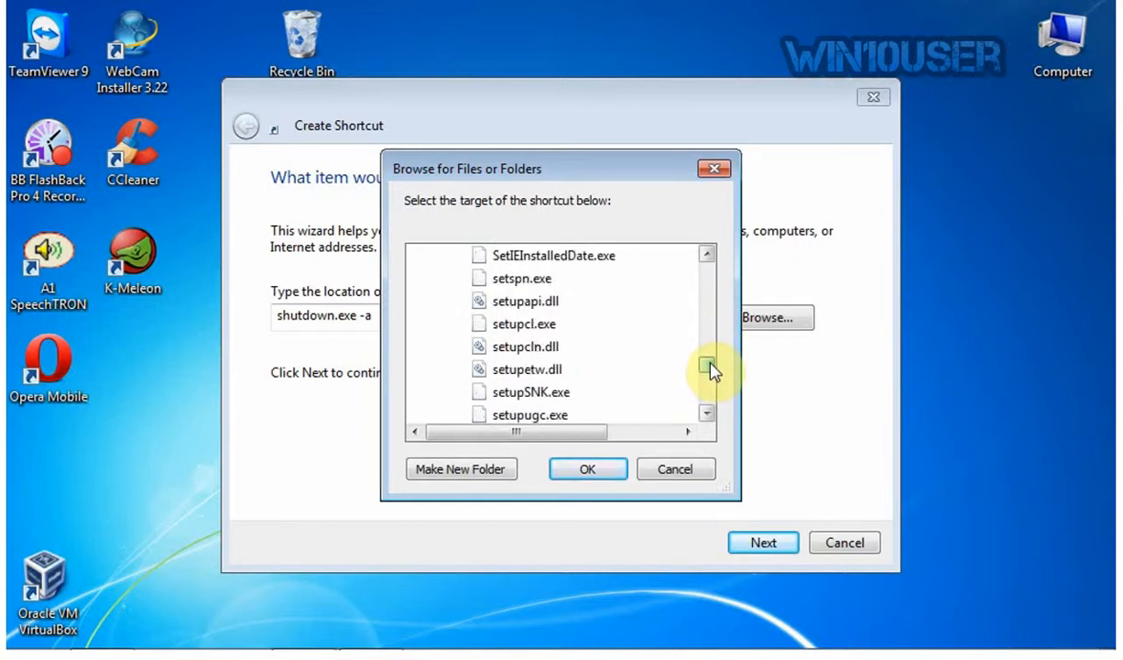
scroll("down", 3)
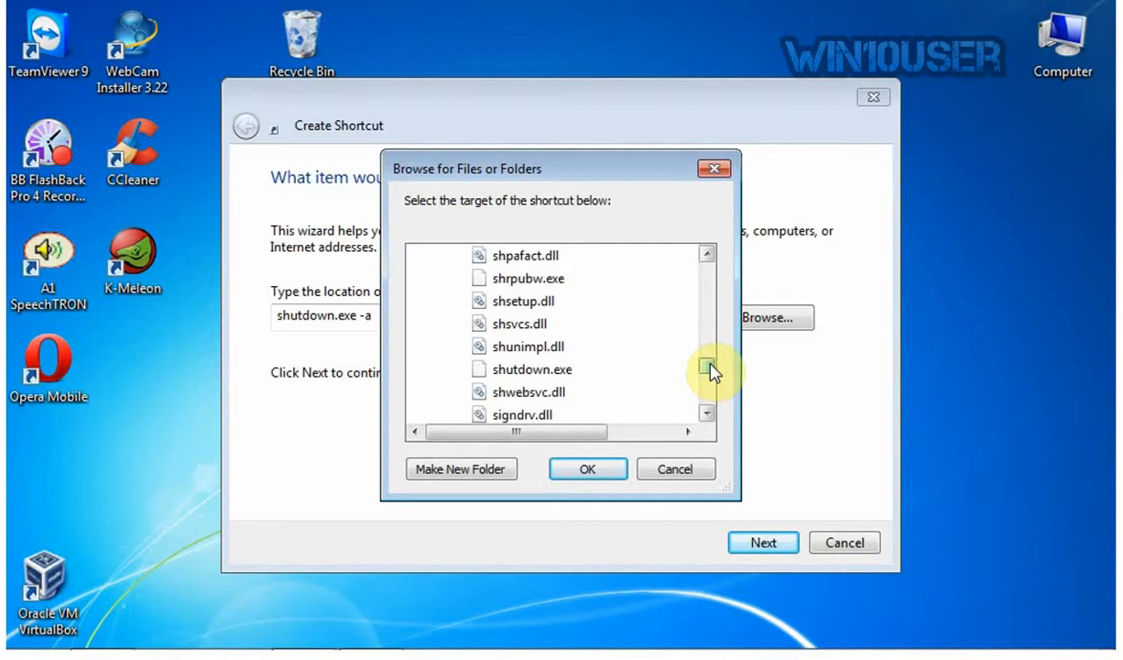
left_click(532, 370)
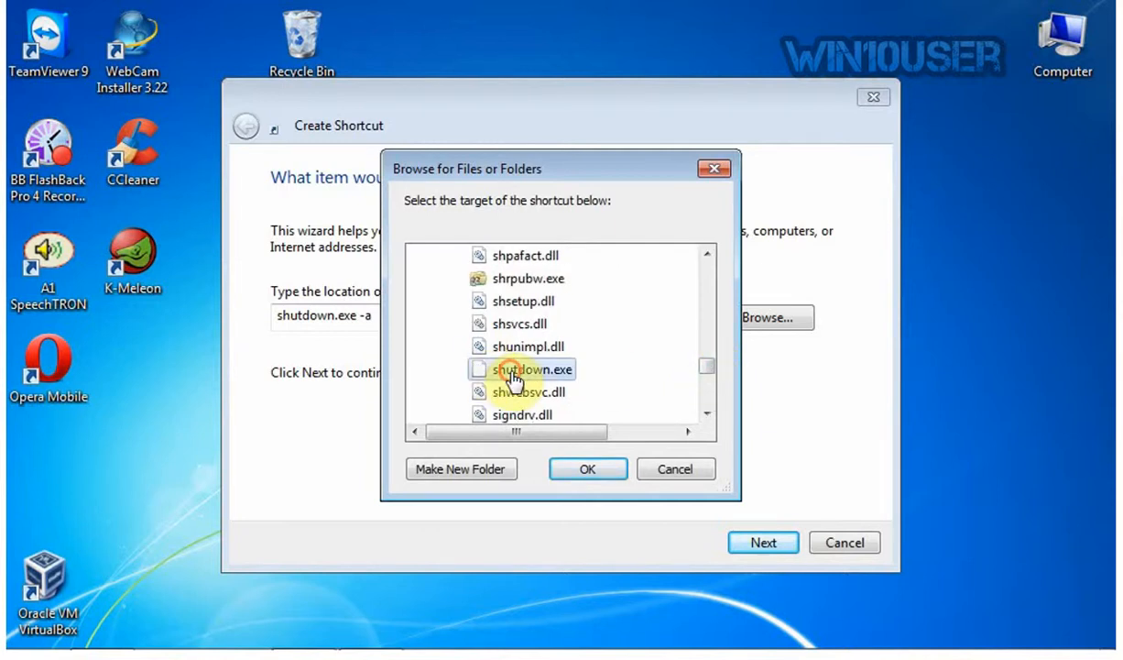
left_click(531, 369)
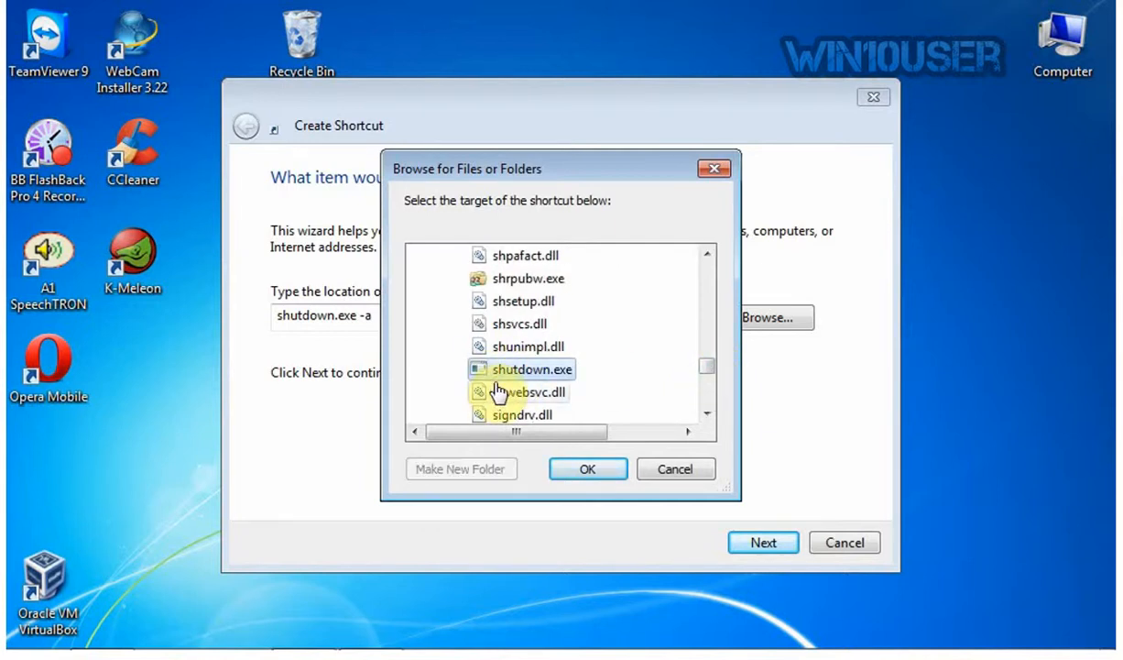
mouse_move(585, 497)
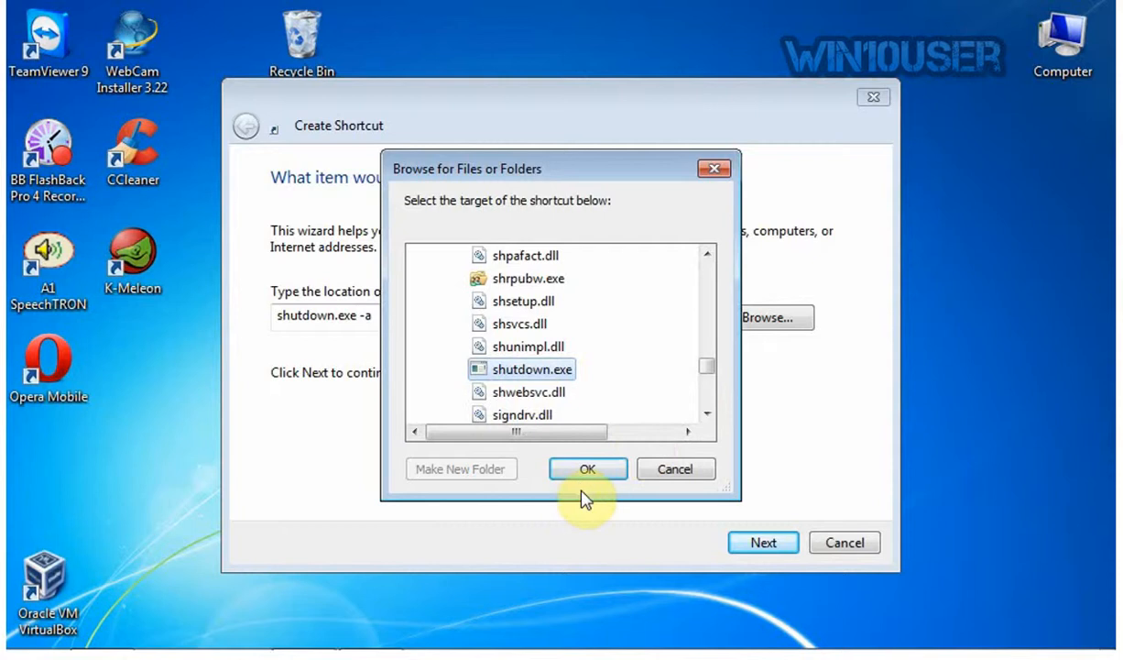
left_click(588, 469)
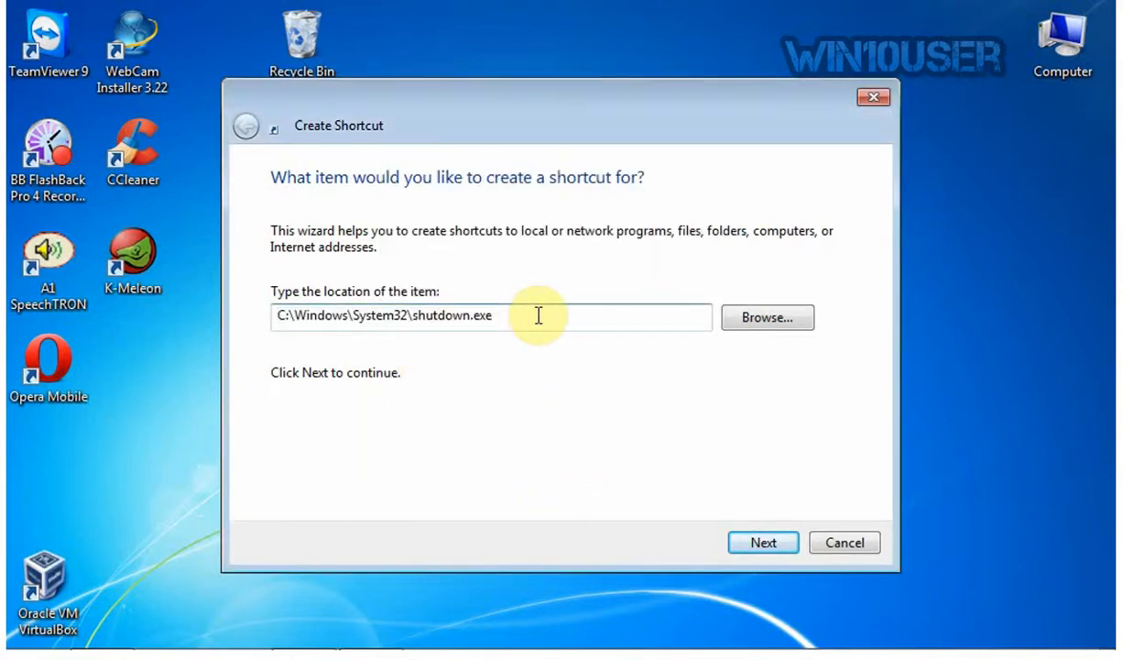
Append the -a switch to the location, then select the default shortcut name to replace it.
type("-a")
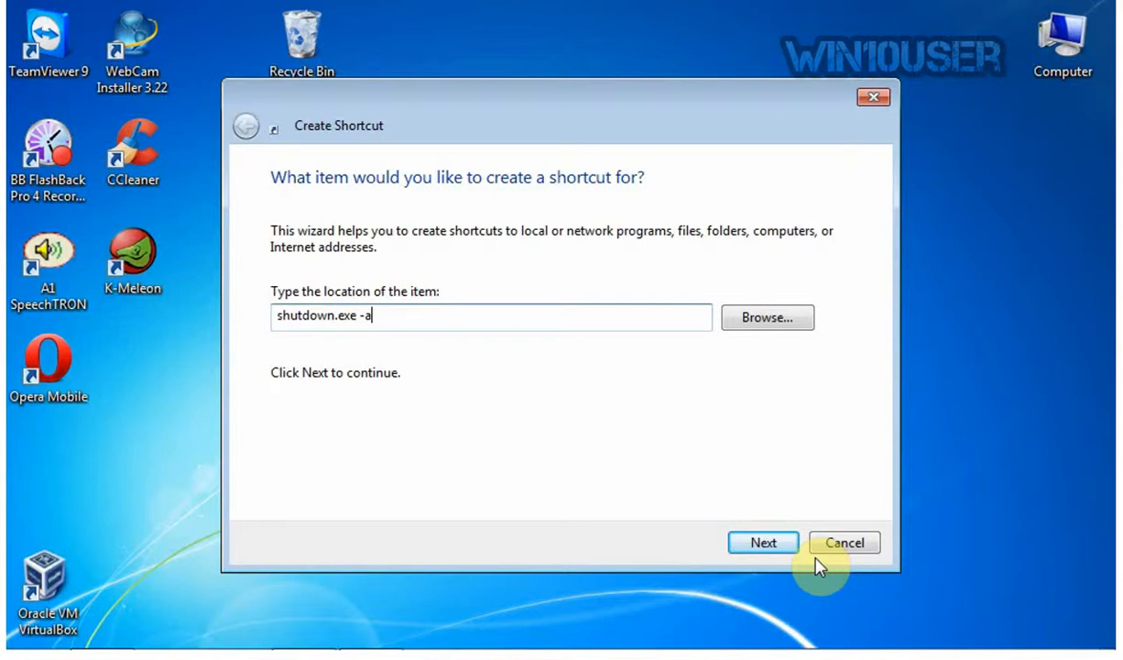
left_click(763, 542)
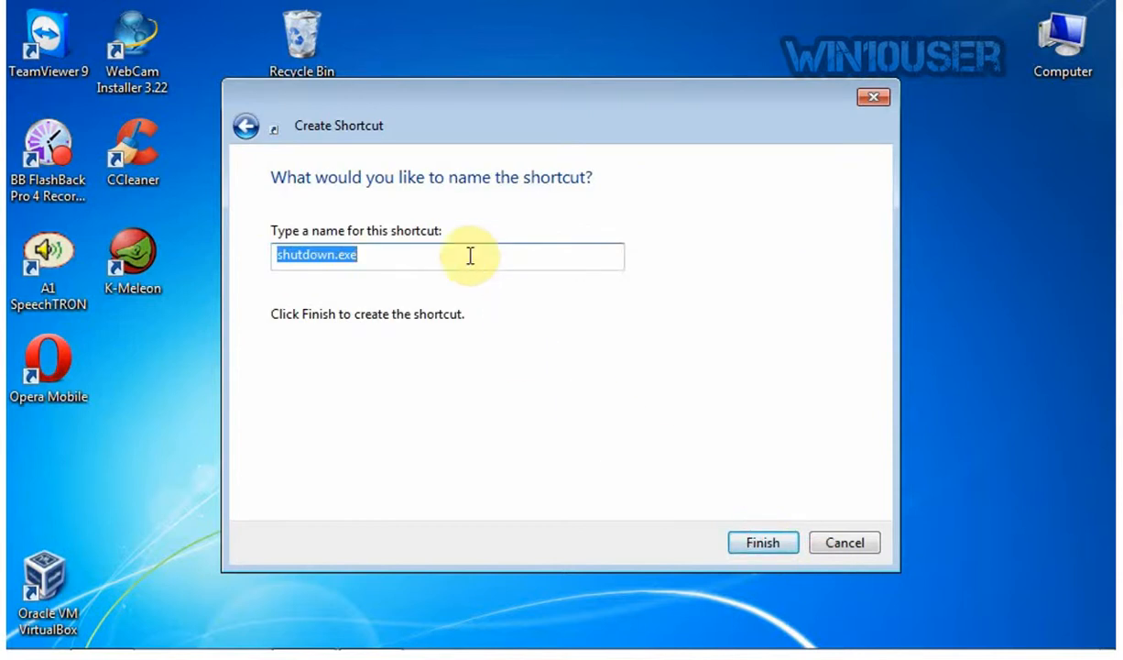
left_click(350, 264)
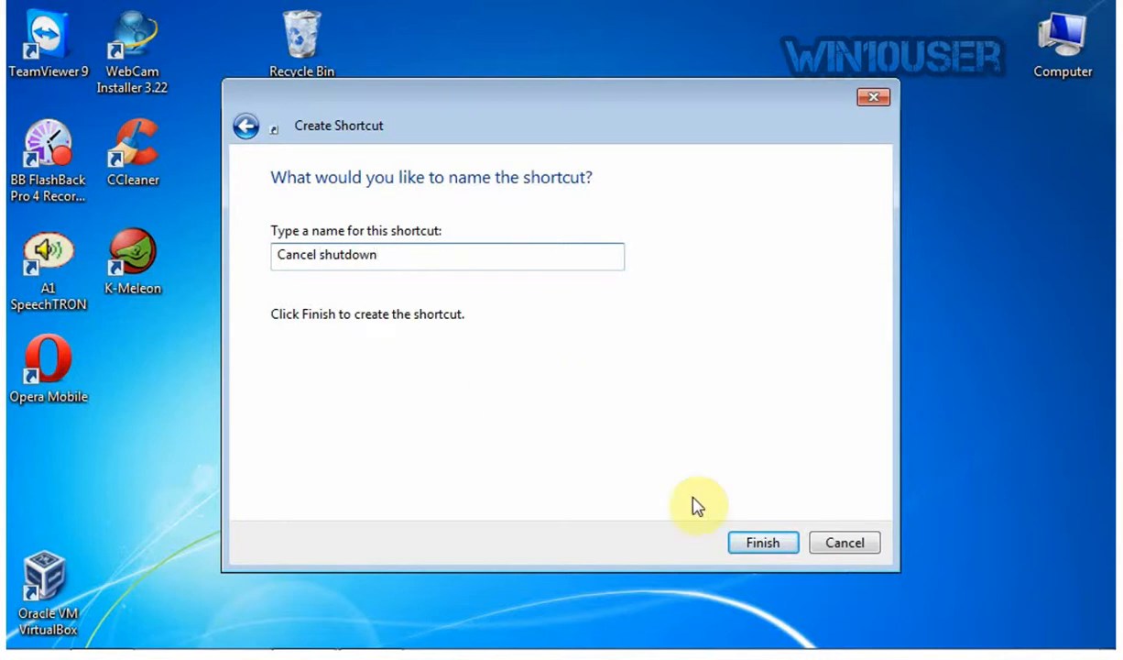
Finish the wizard and move the Cancel shutdown shortcut beside the Recycle Bin.
left_click(763, 542)
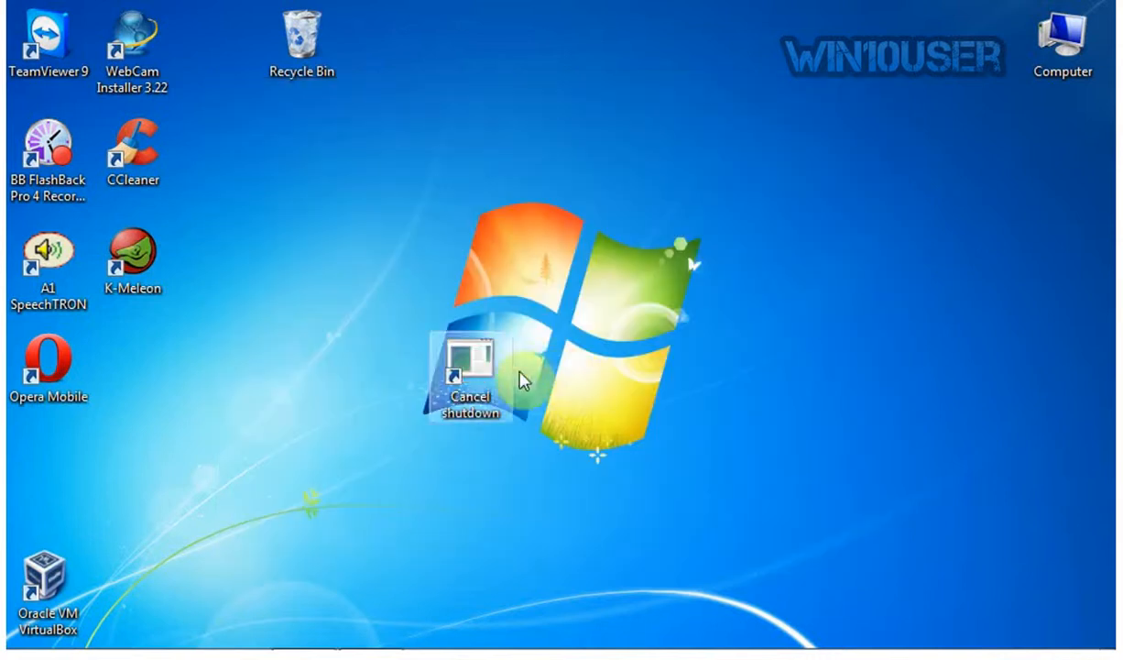
left_click_drag(475, 367, 302, 156)
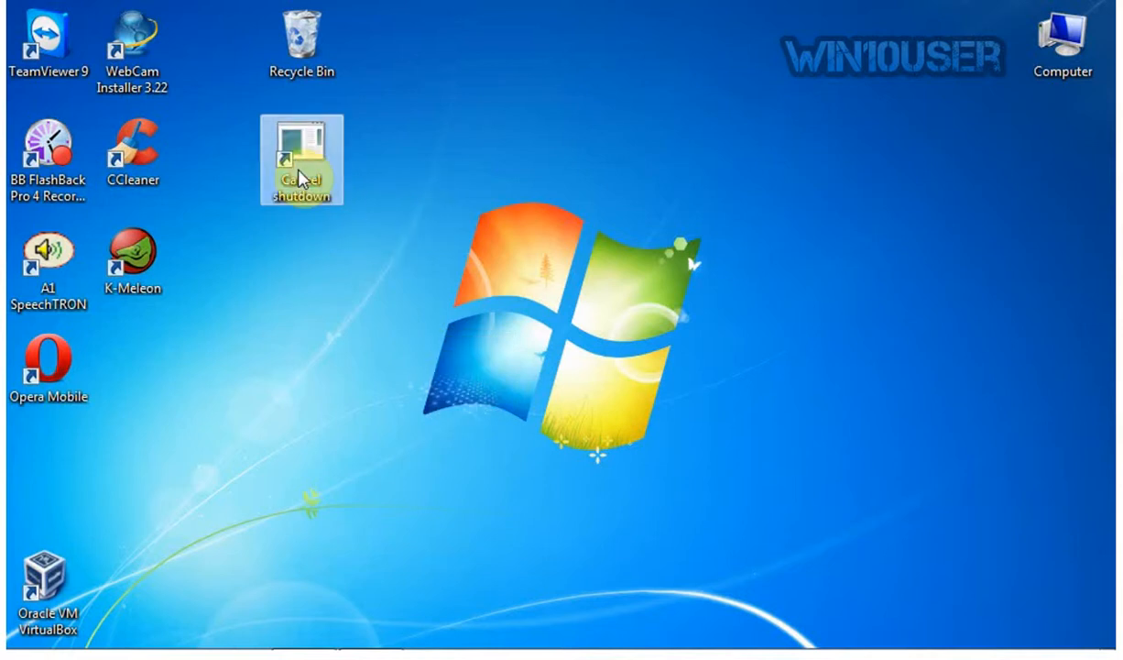
right_click(302, 168)
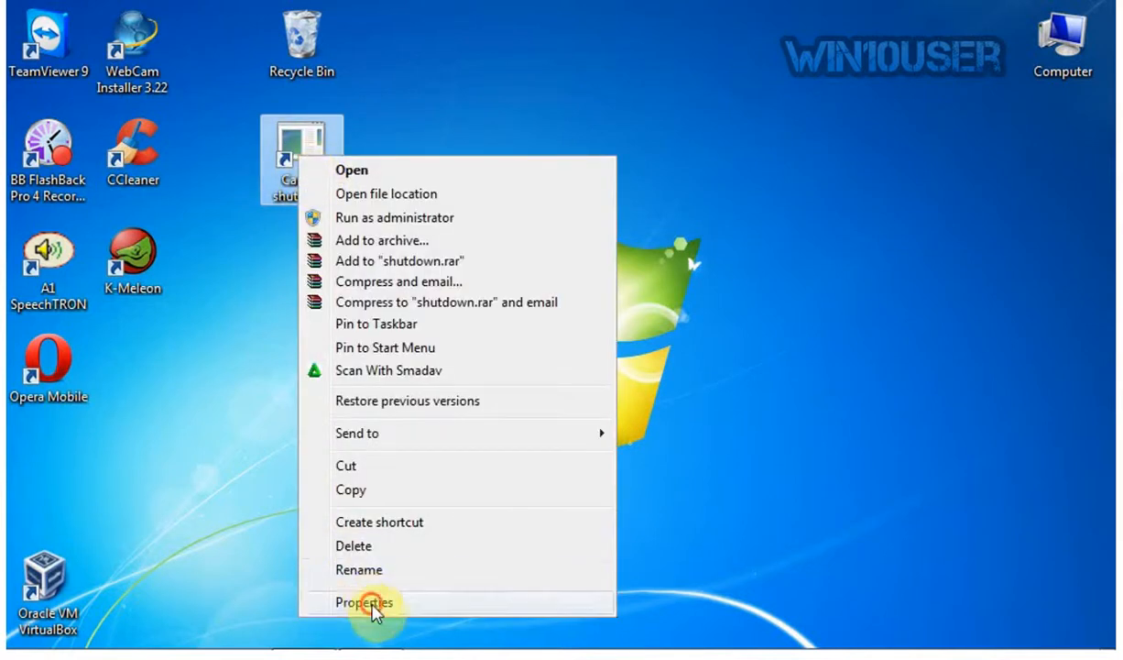
Open the shortcut's Properties, choose Change Icon, and dismiss the shutdown.exe no-icons warning.
left_click(368, 601)
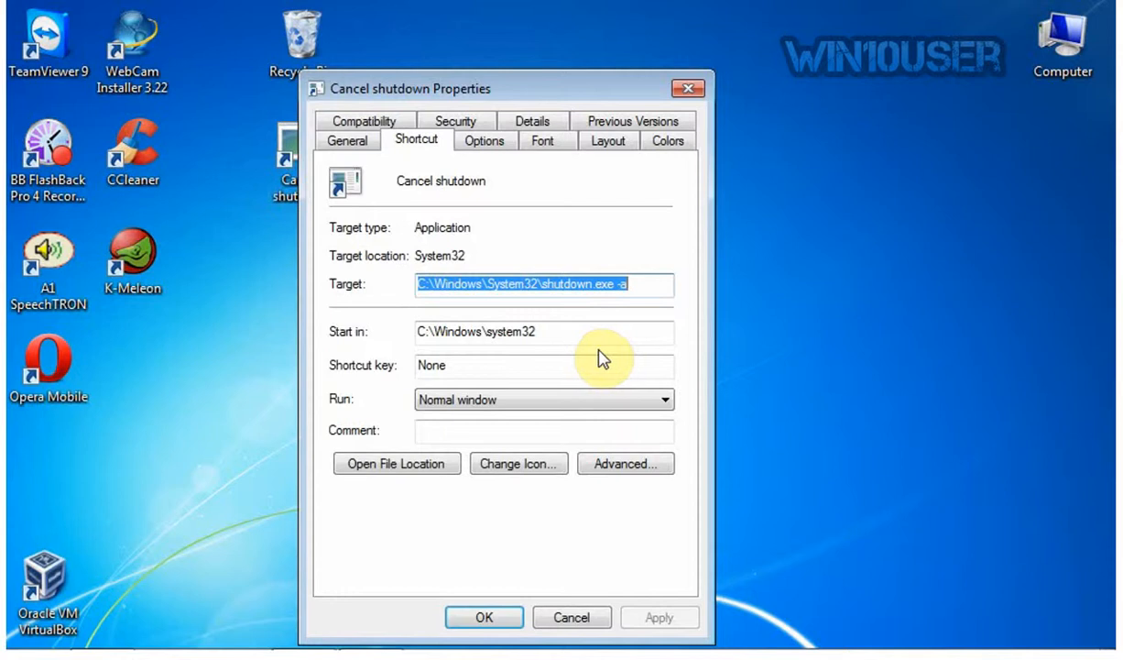
mouse_move(437, 155)
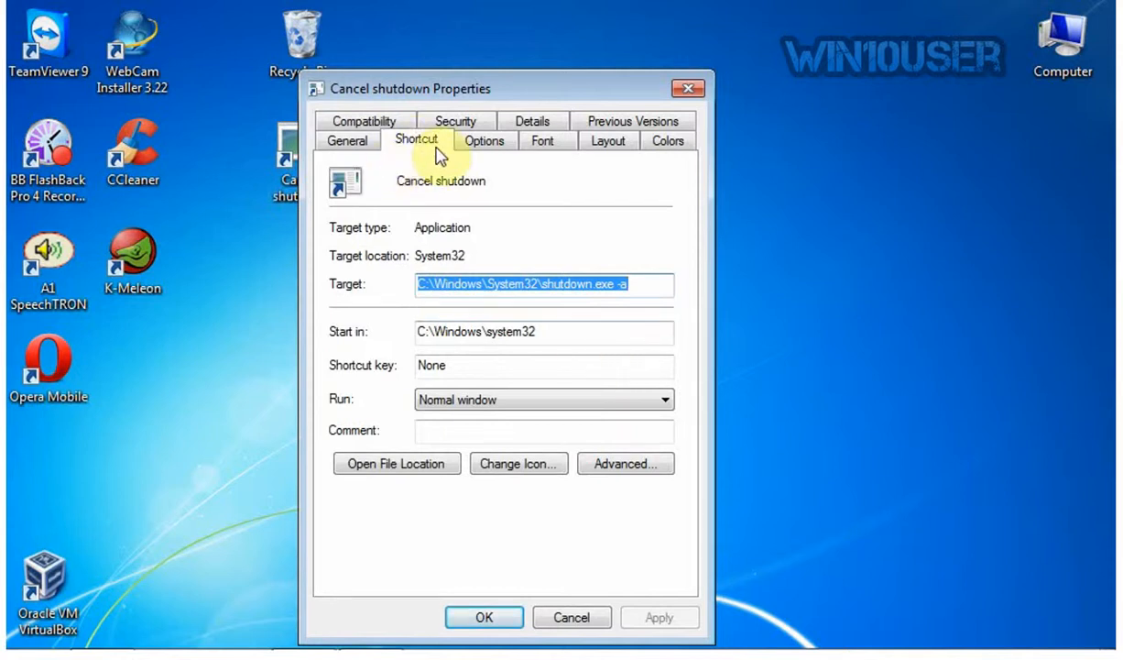
mouse_move(535, 477)
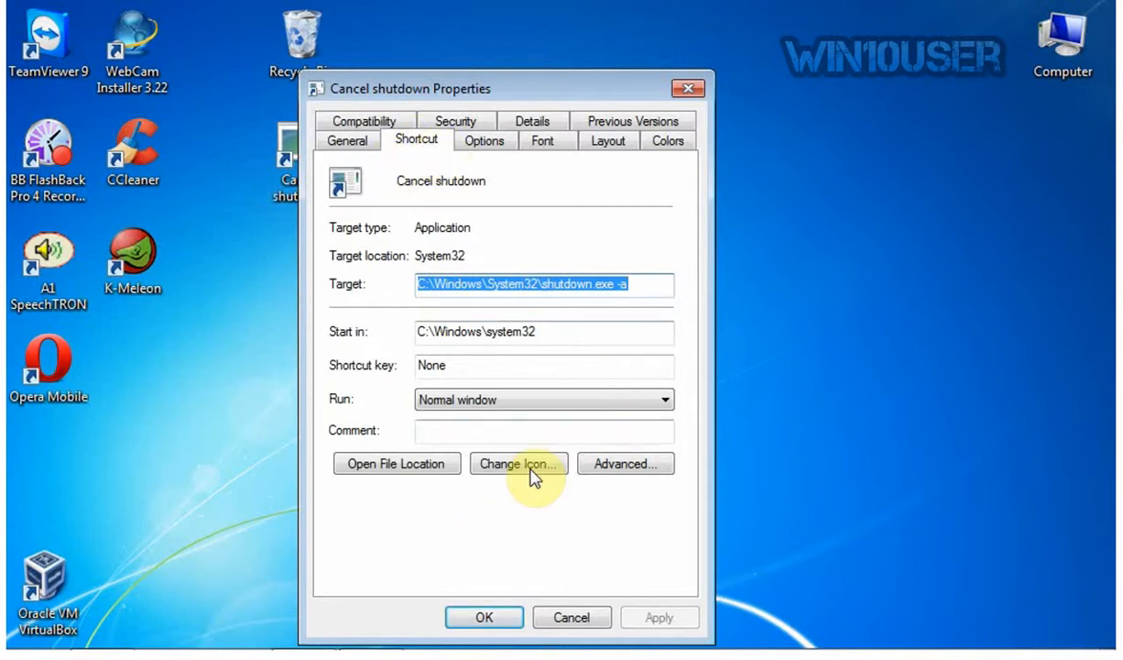
left_click(518, 464)
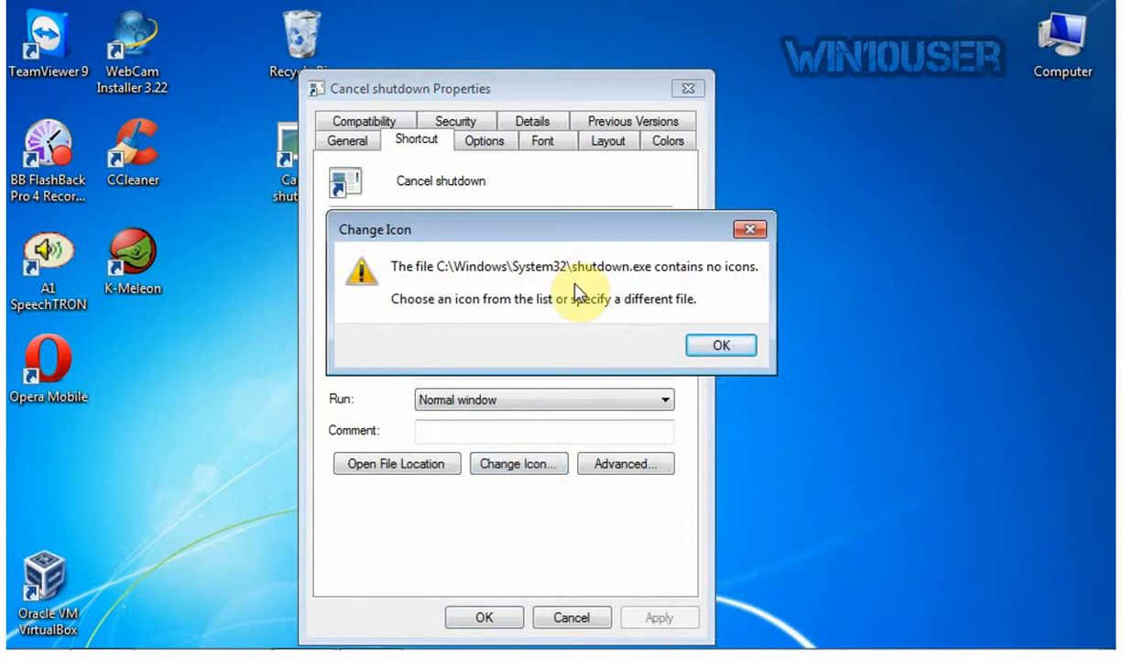
mouse_move(579, 314)
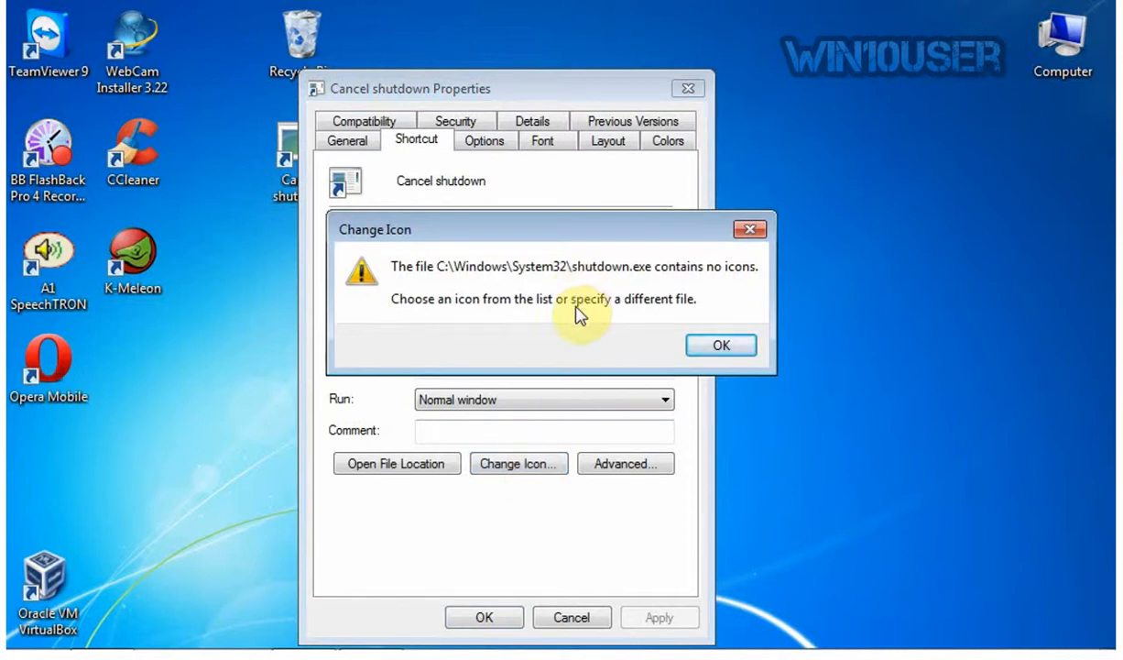
left_click(721, 345)
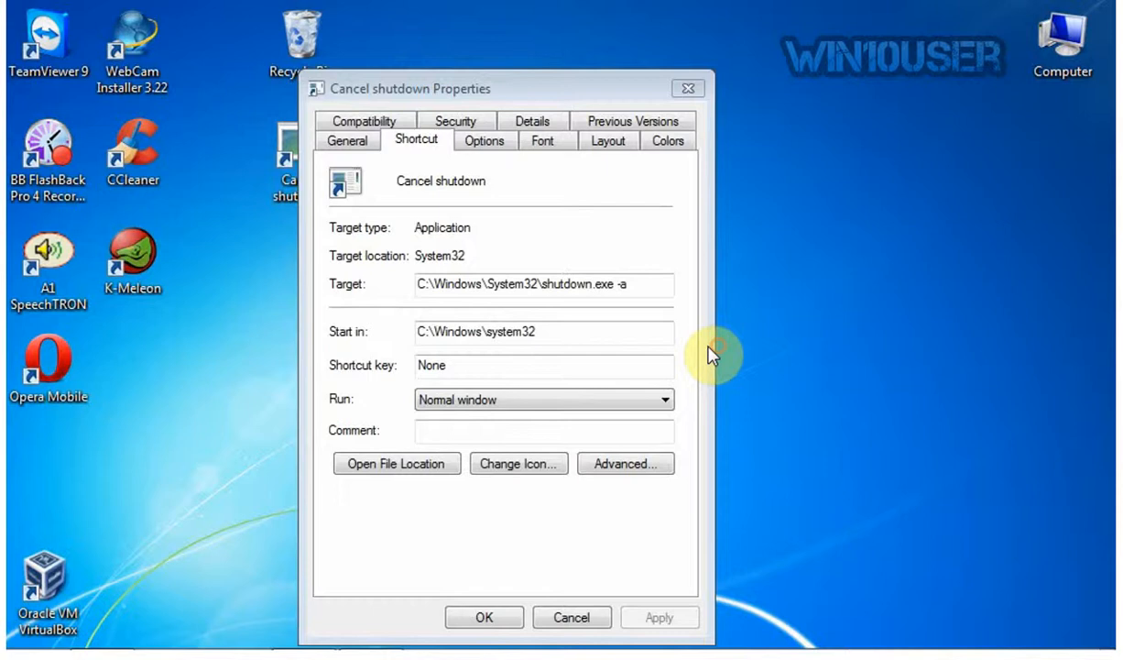
Pick the orange power-button icon from the SHELL32 icon list and confirm it.
left_click(519, 464)
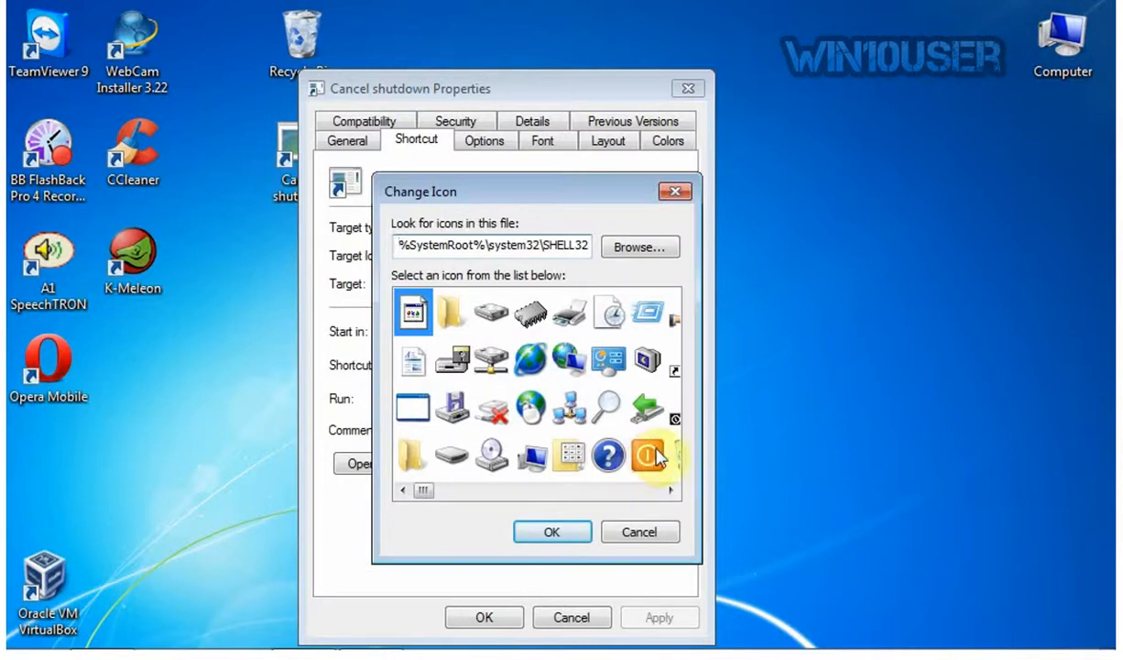
left_click(647, 455)
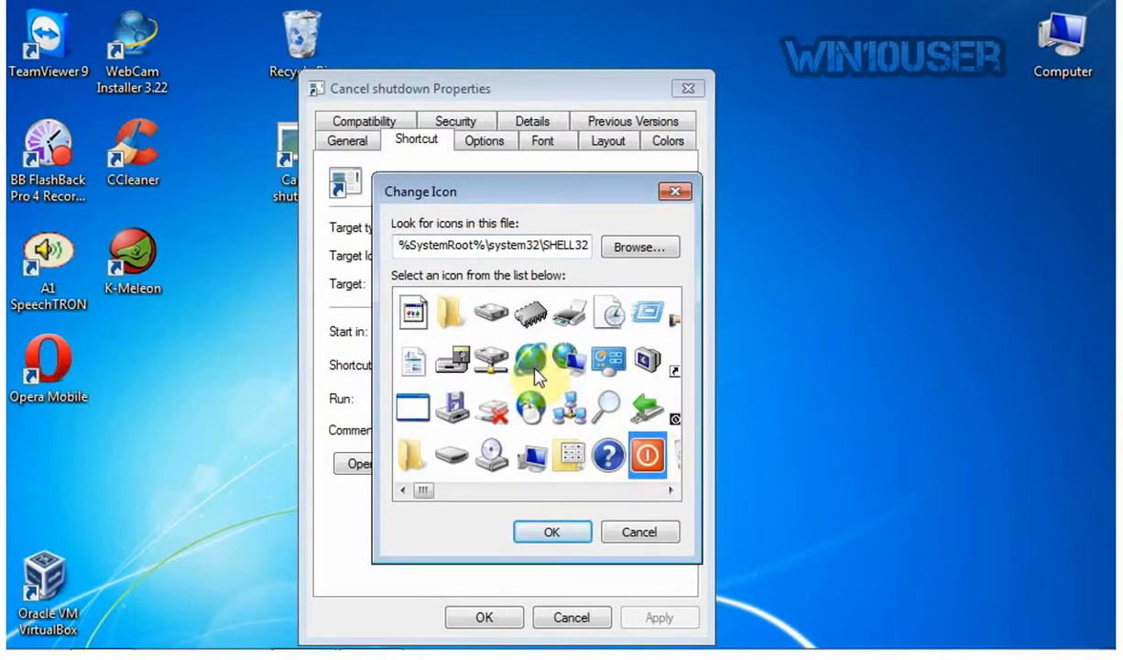
mouse_move(661, 507)
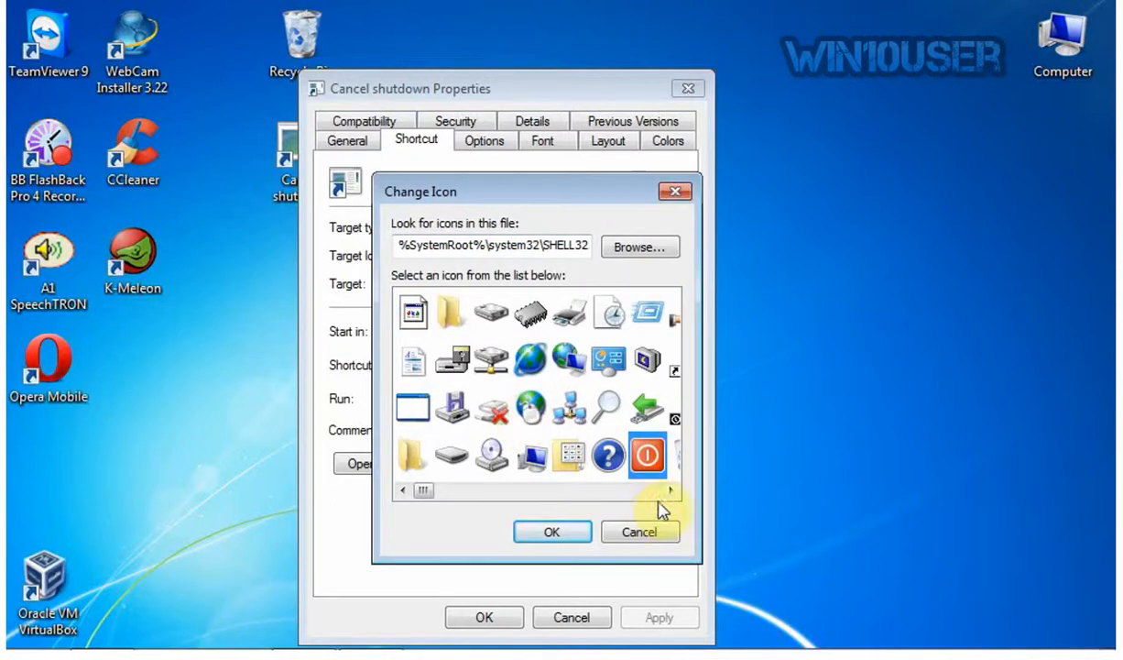
left_click(669, 490)
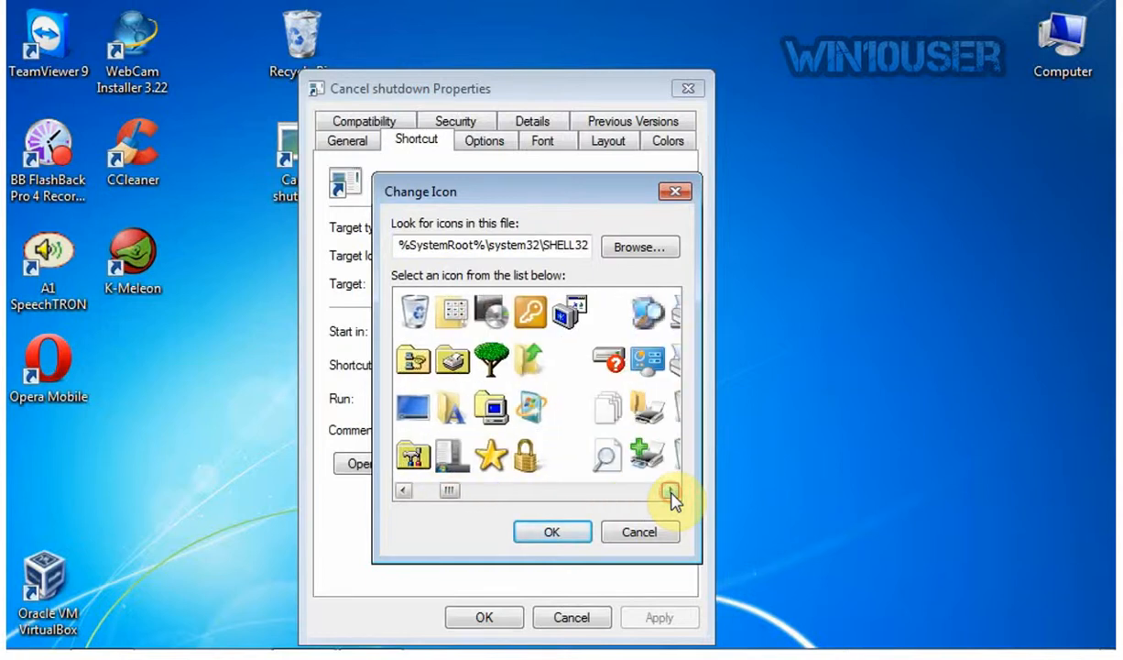
left_click(668, 491)
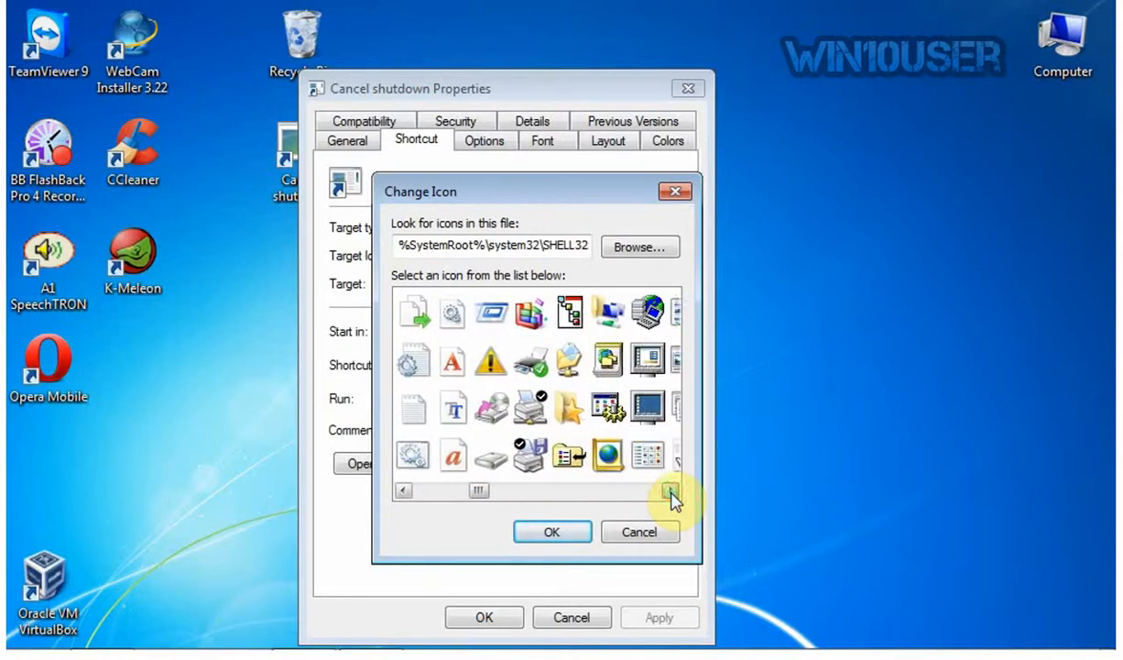
left_click(671, 490)
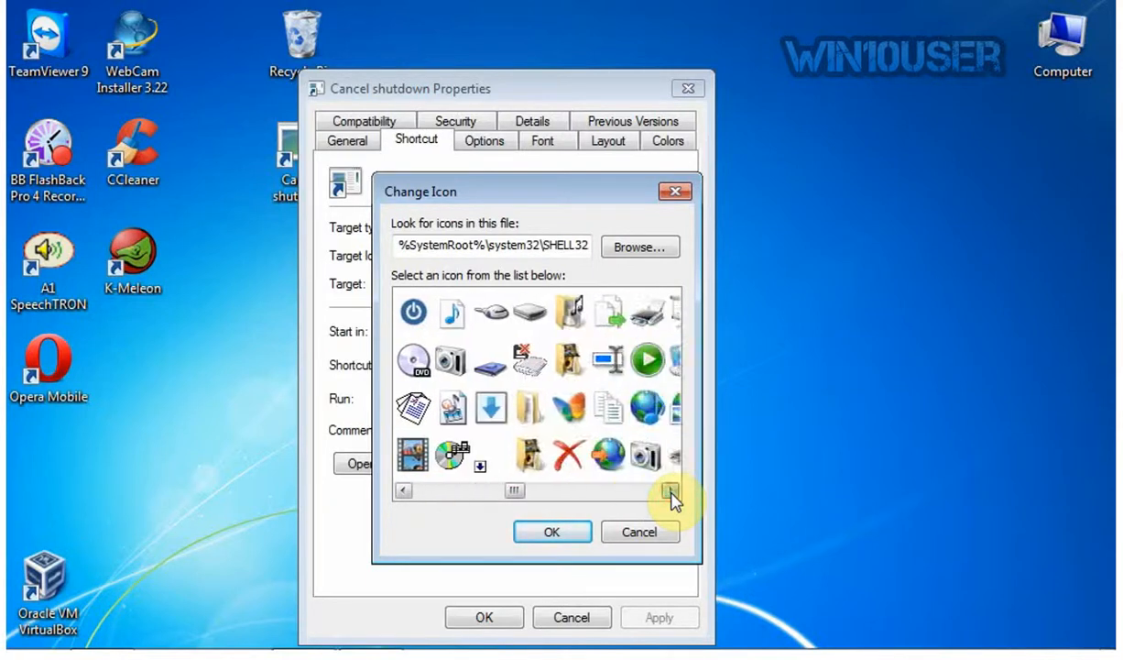
left_click(668, 490)
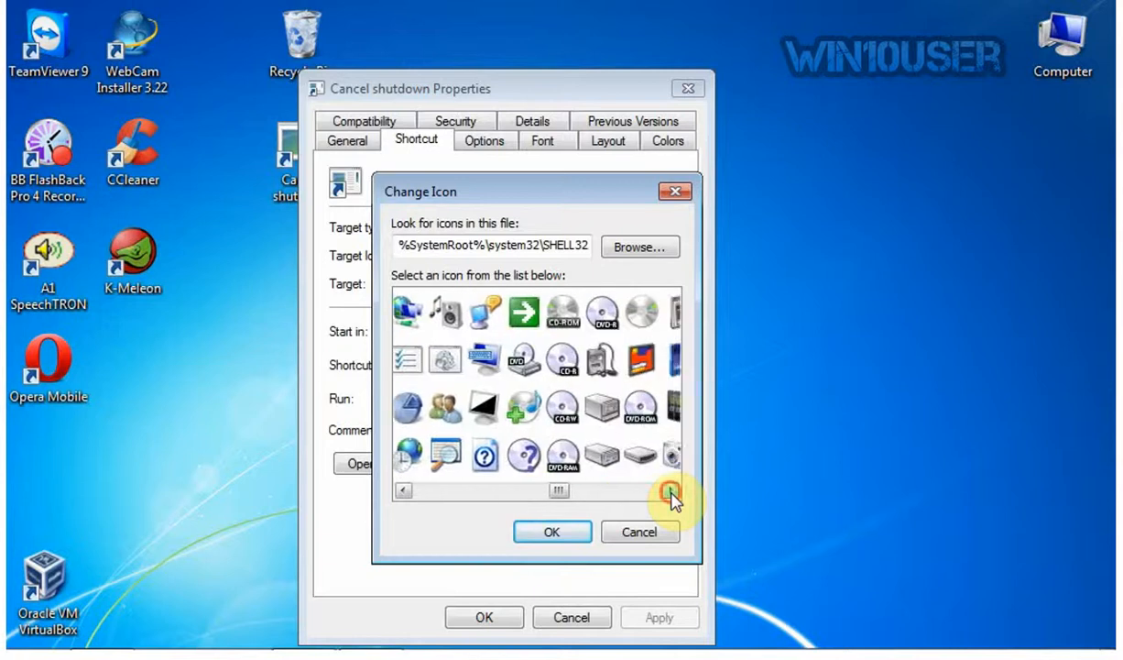
left_click_drag(669, 490, 559, 490)
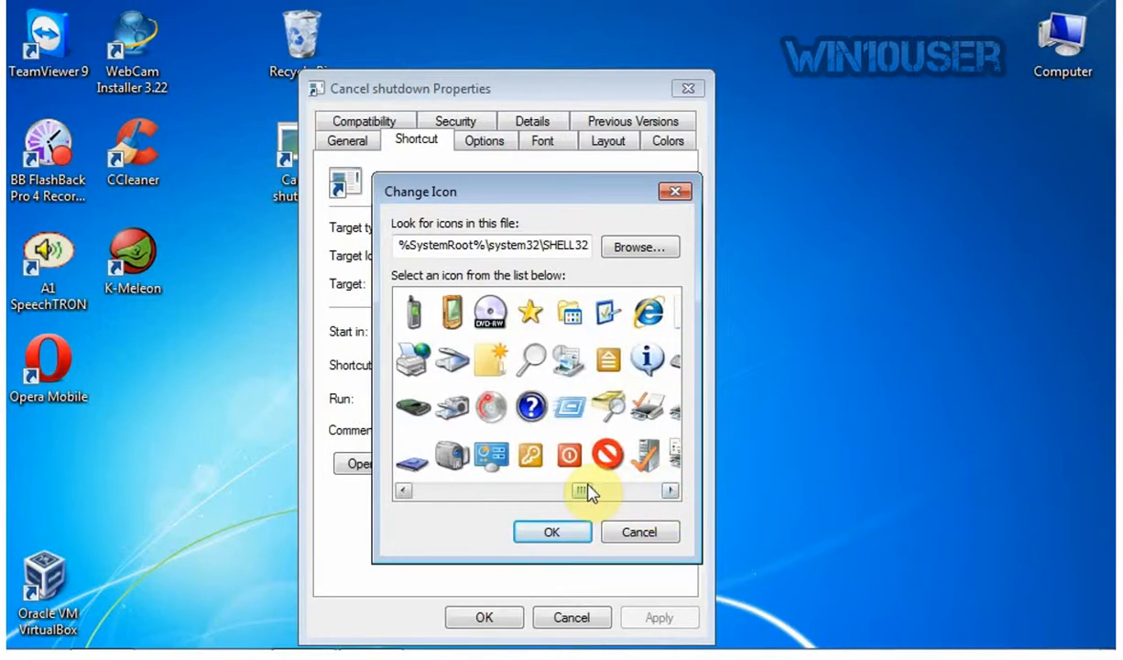
left_click(569, 455)
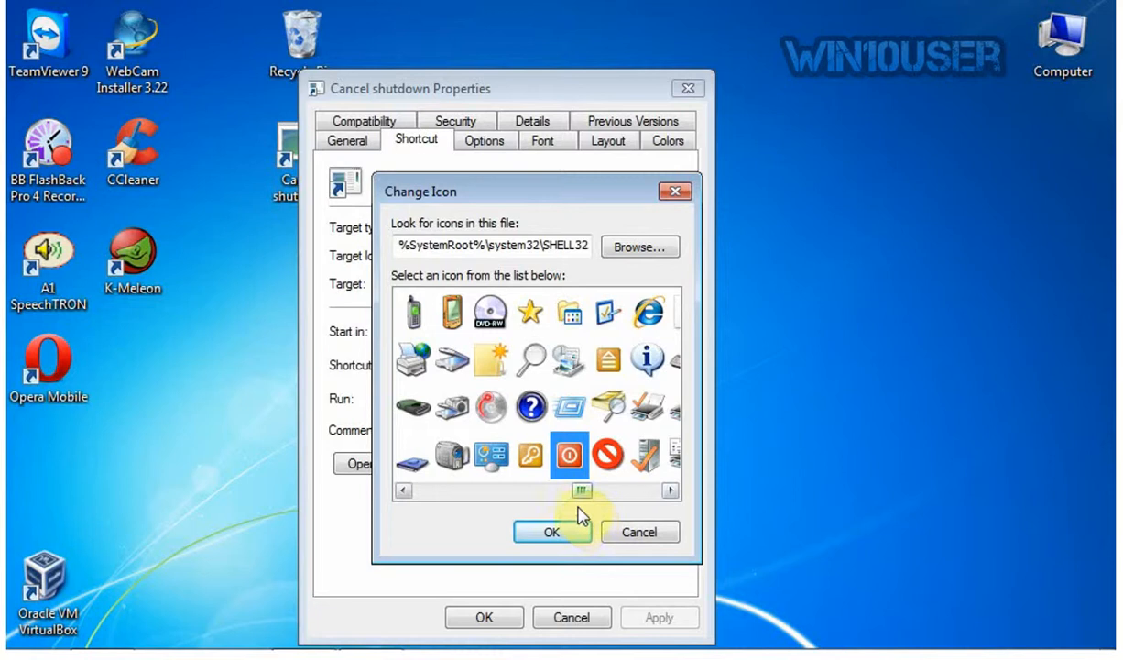
left_click(553, 531)
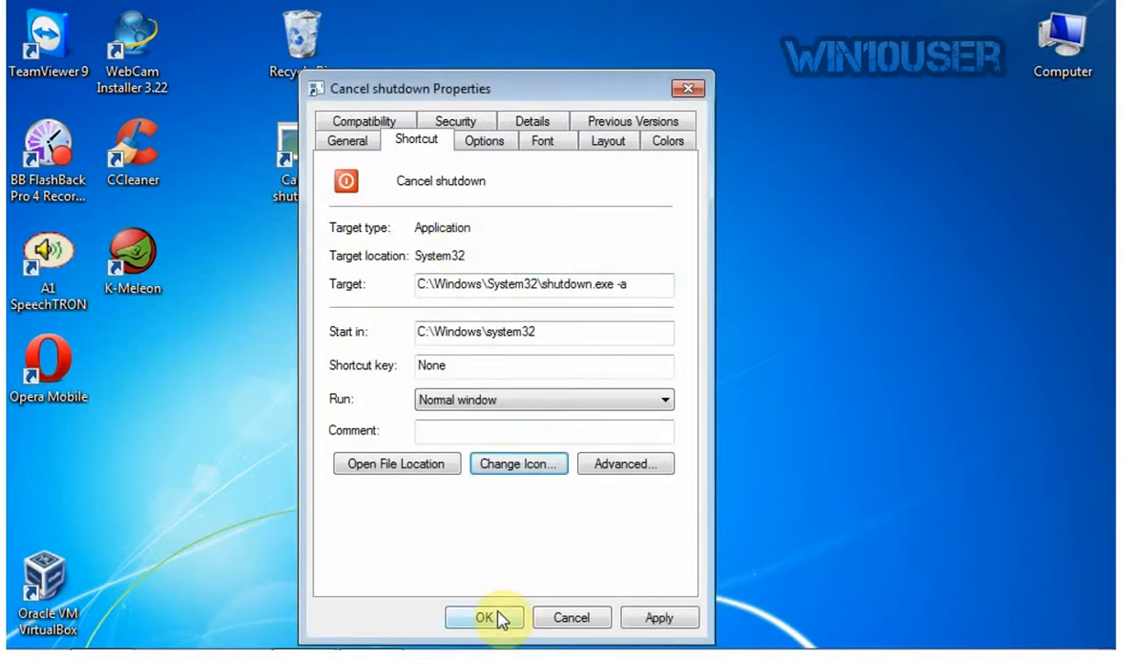
Apply and close the Cancel shutdown Properties dialog so the power icon appears.
left_click(484, 617)
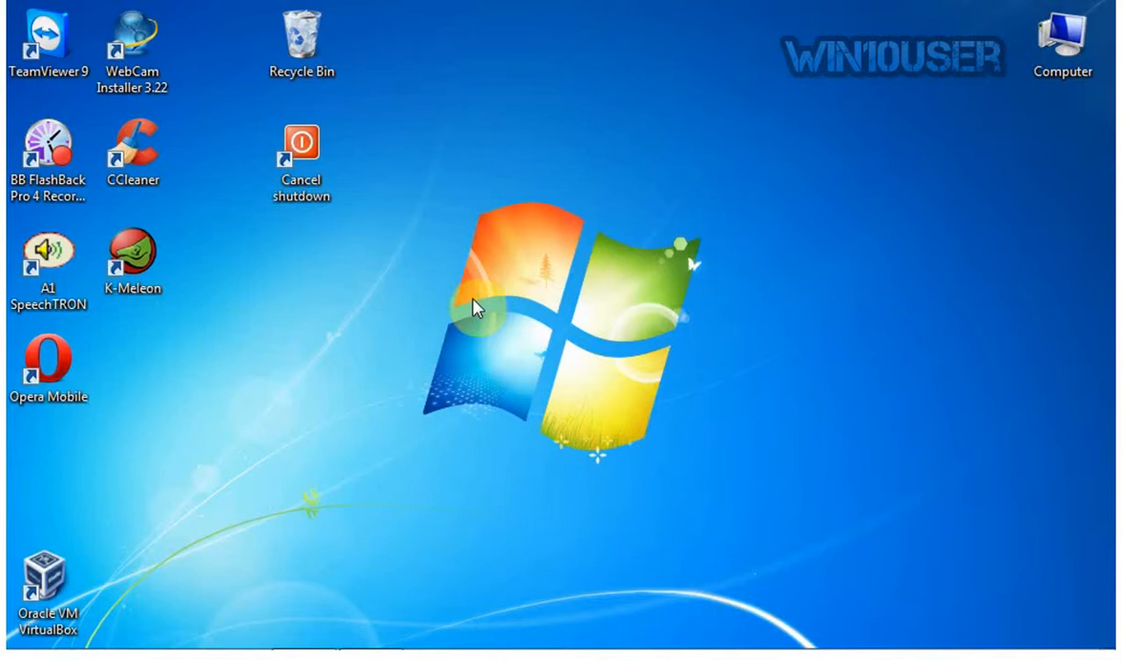
mouse_move(631, 351)
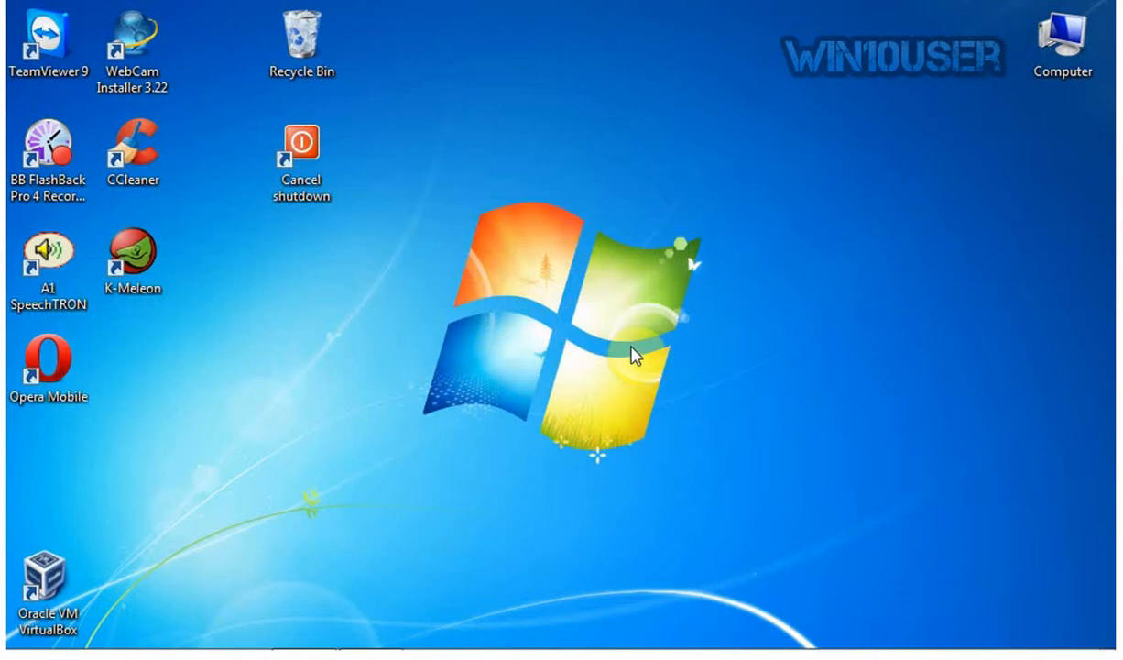
mouse_move(475, 303)
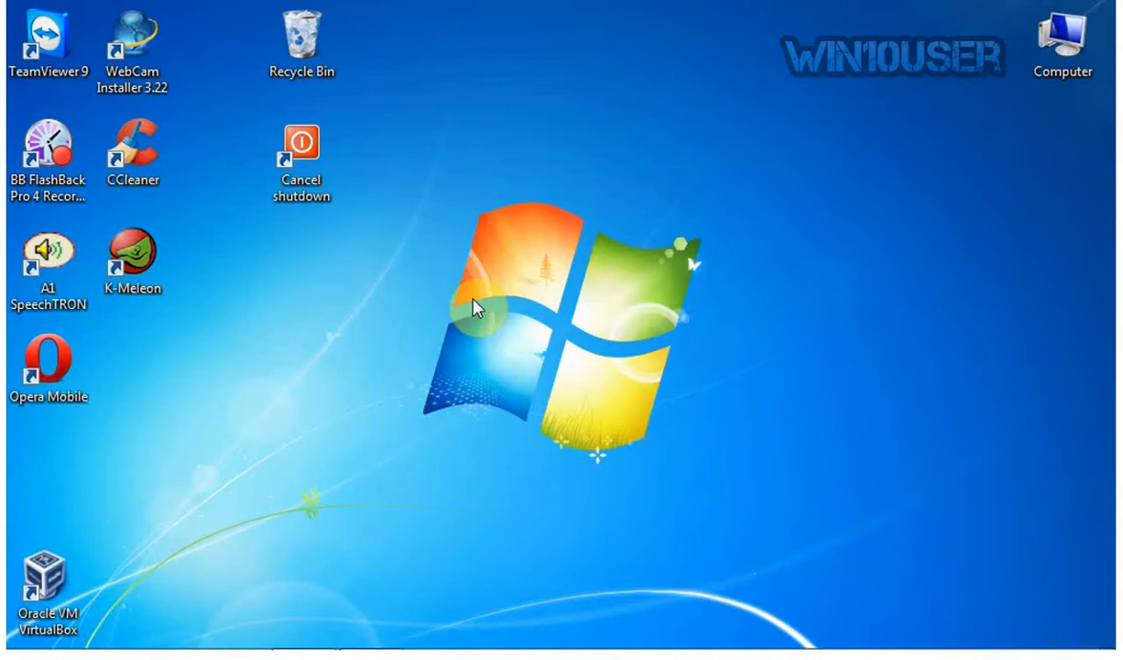
mouse_move(632, 353)
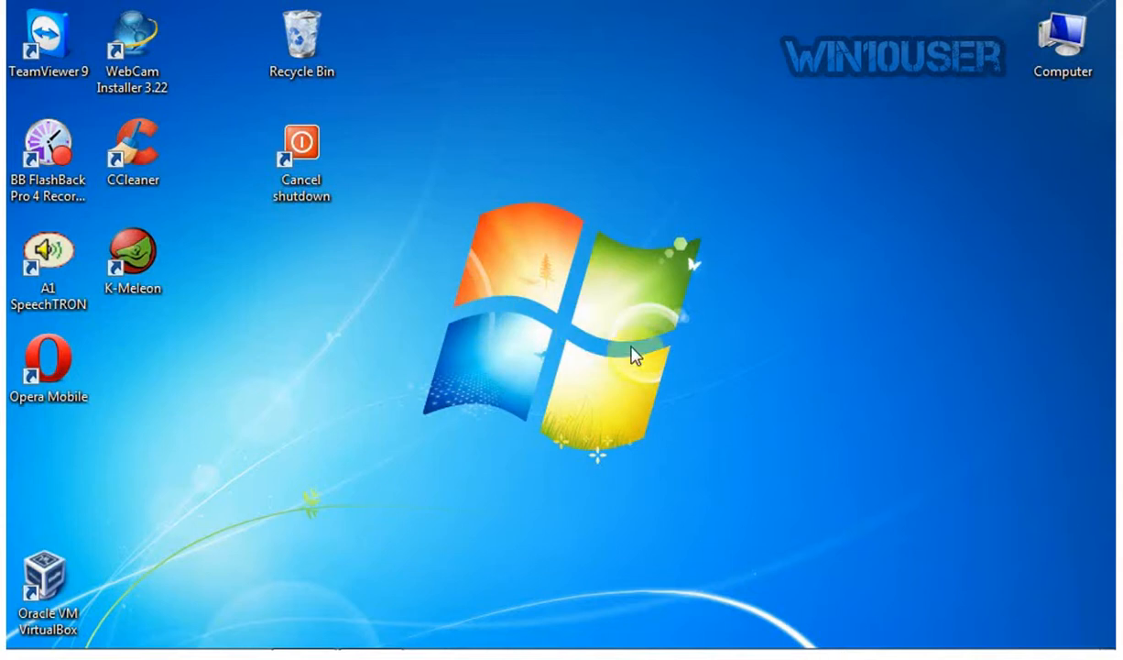
mouse_move(473, 306)
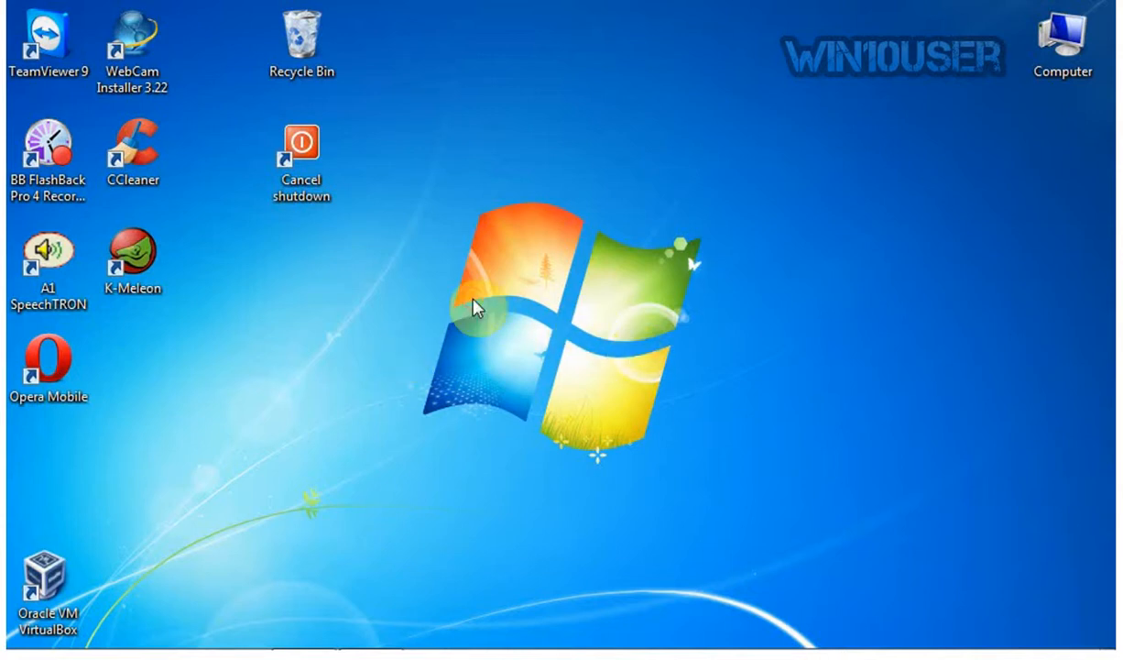
mouse_move(631, 351)
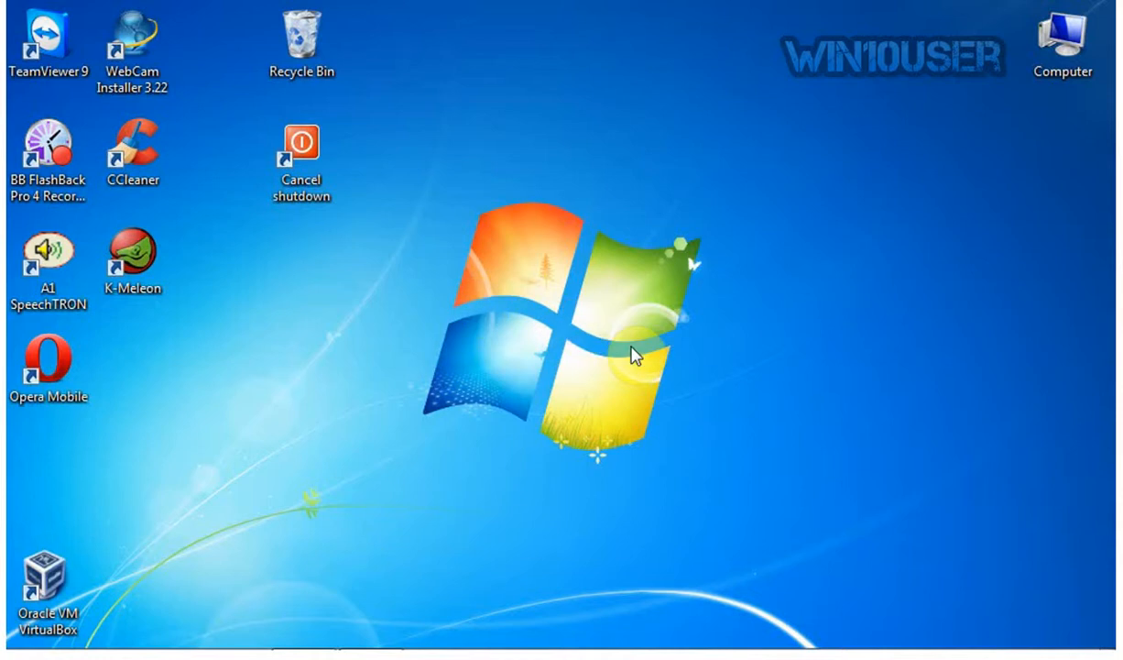
mouse_move(474, 303)
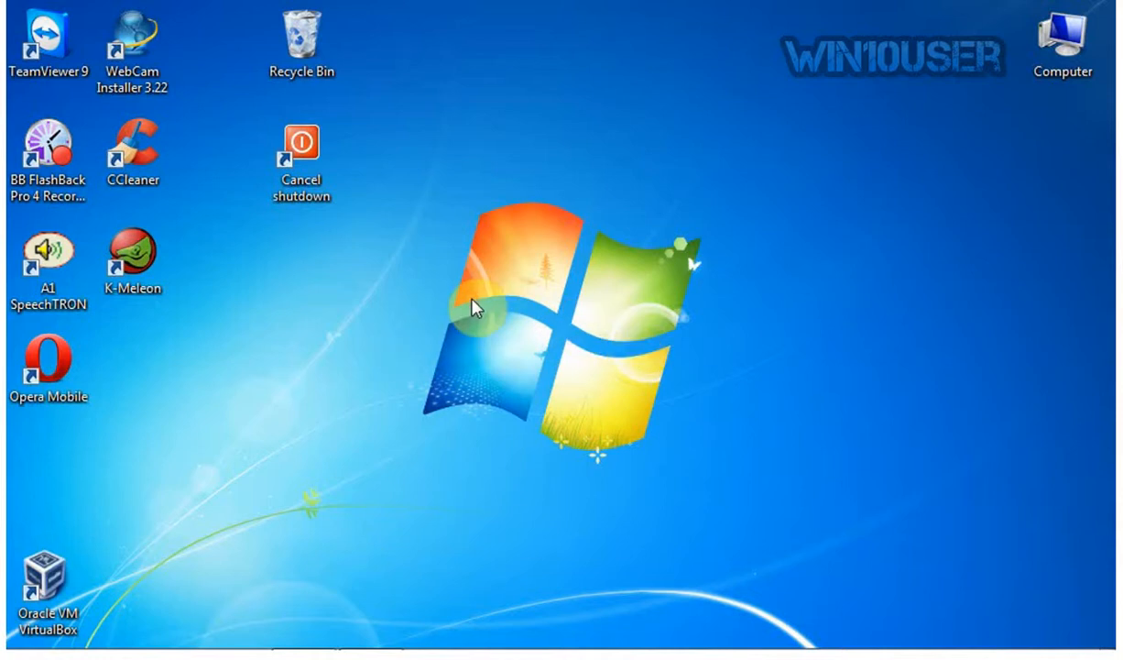
mouse_move(445, 338)
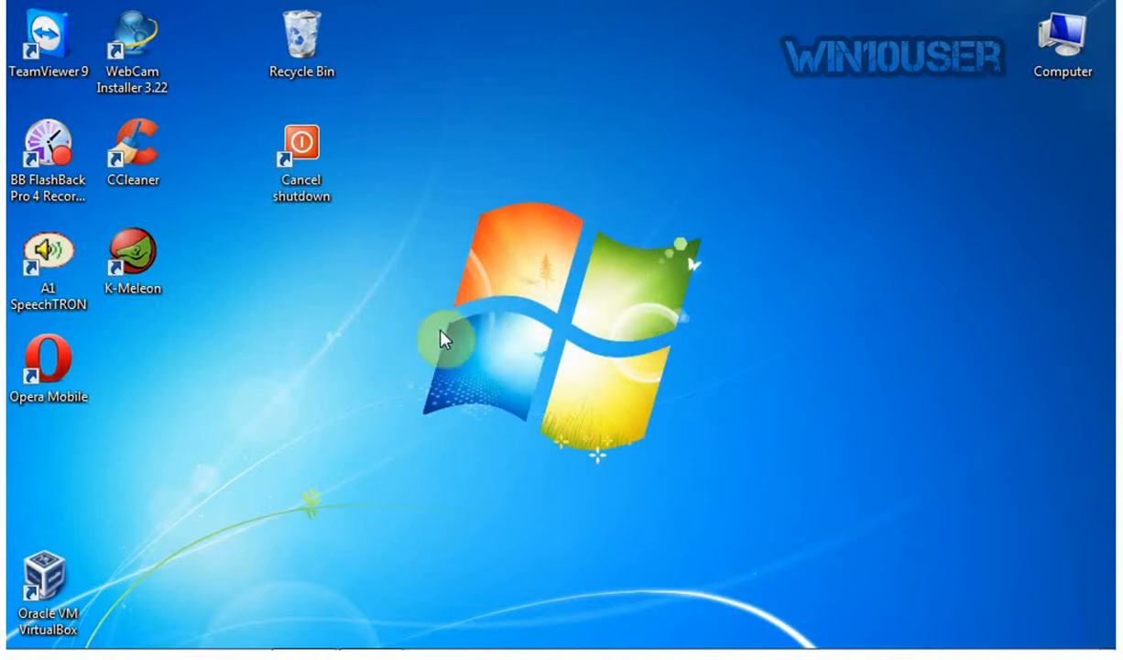
mouse_move(631, 351)
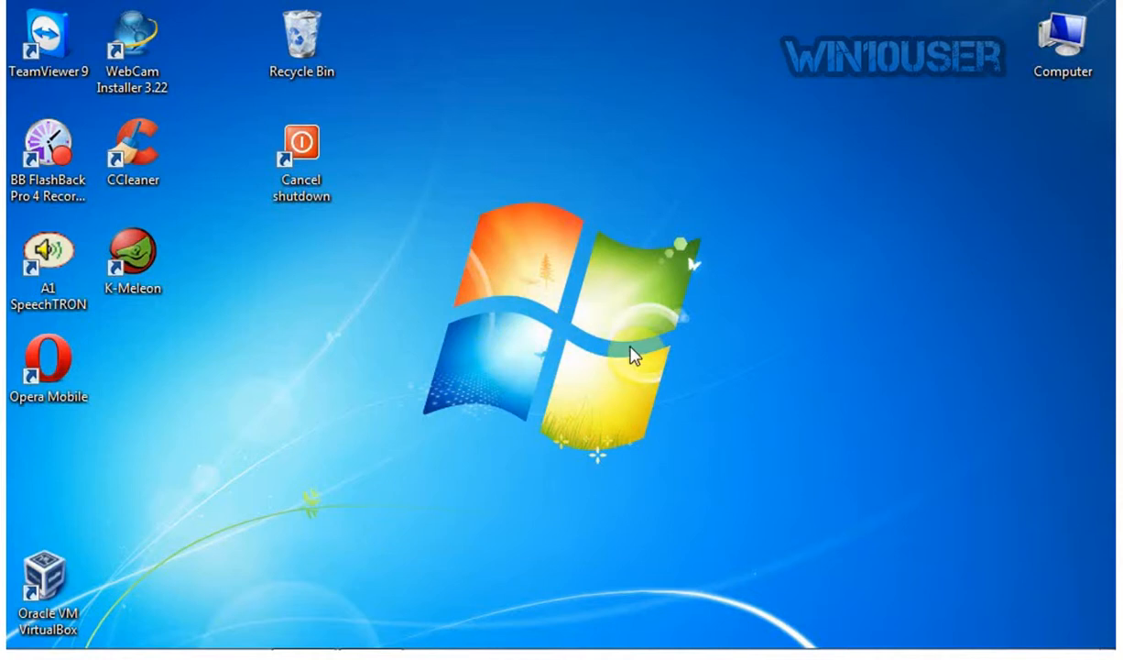
mouse_move(475, 306)
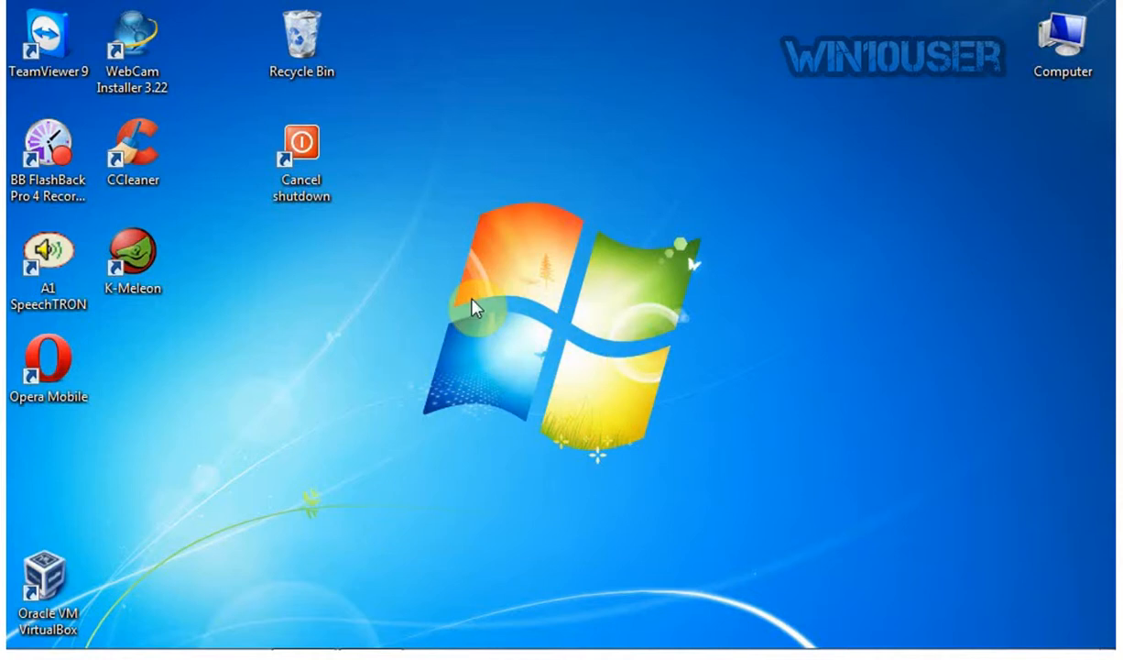
mouse_move(408, 352)
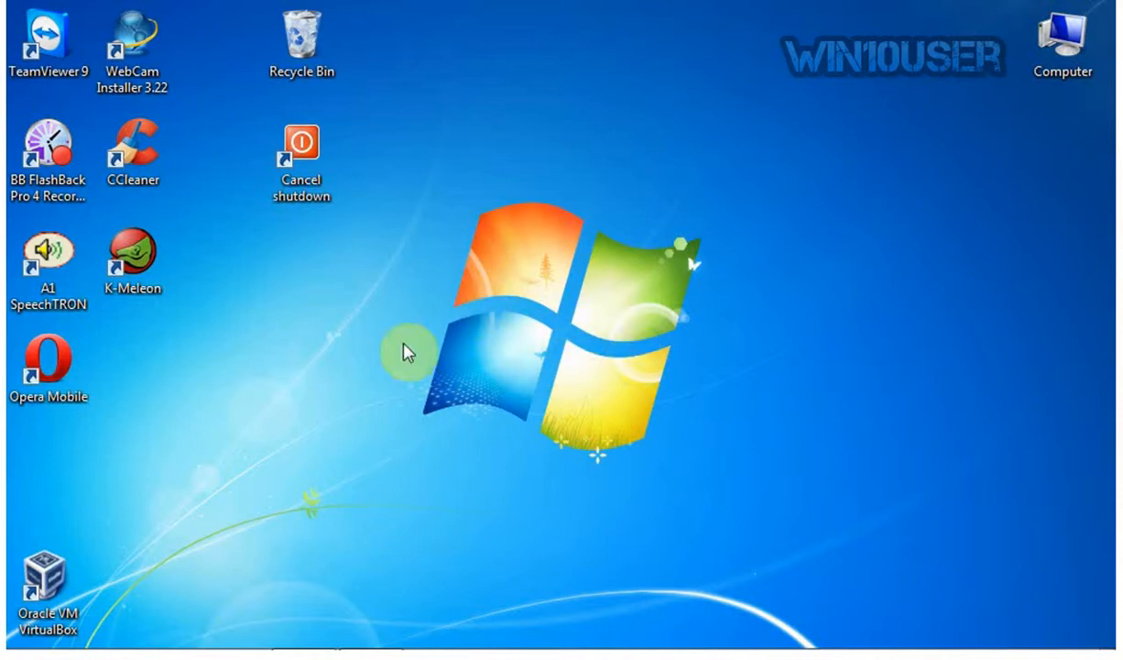
mouse_move(586, 323)
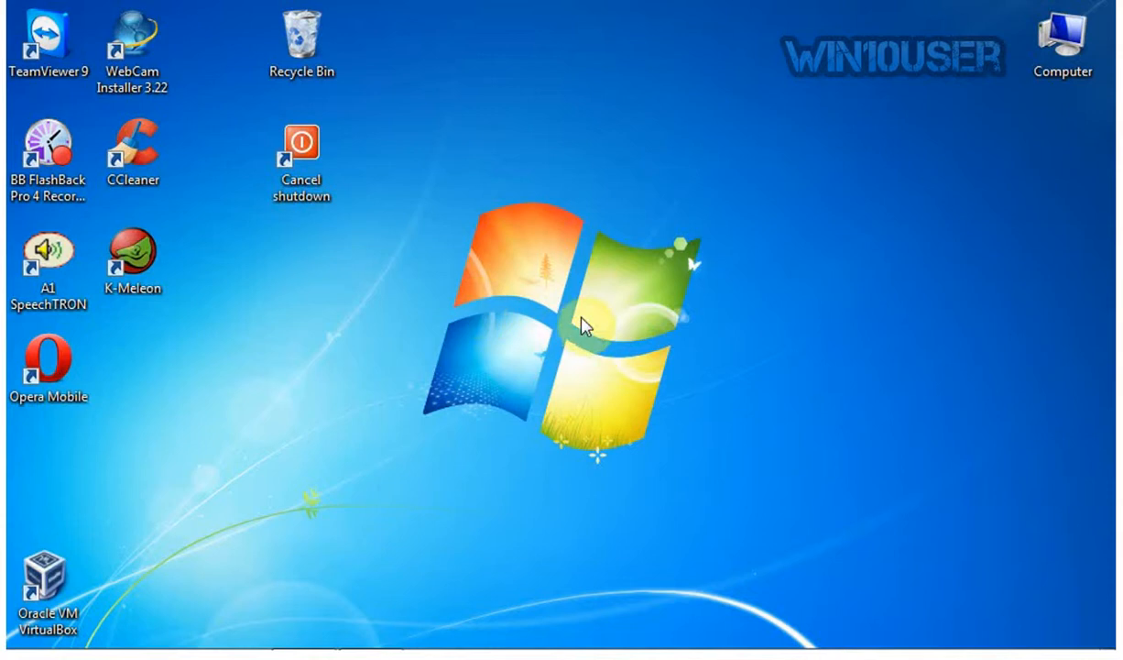
mouse_move(472, 310)
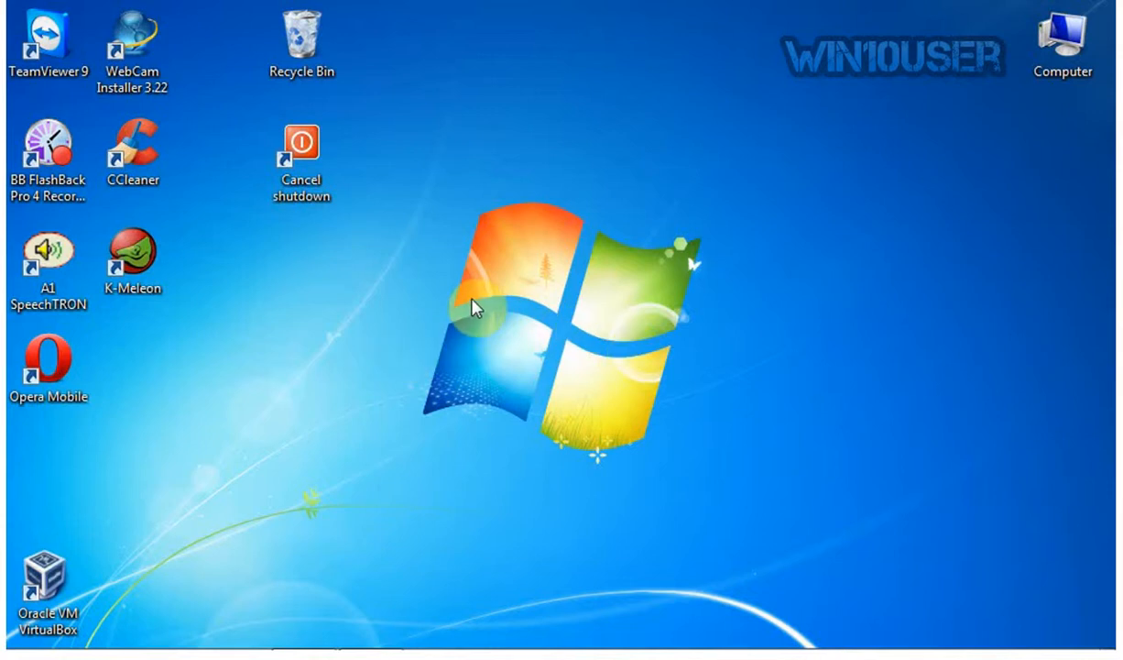
mouse_move(408, 348)
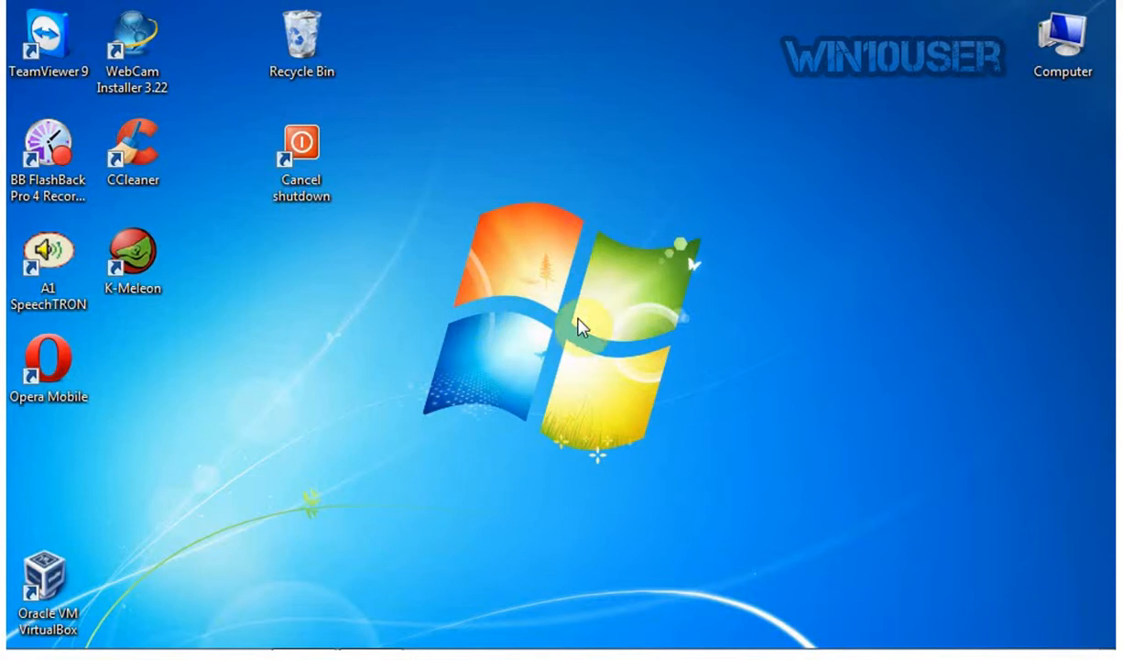
mouse_move(472, 301)
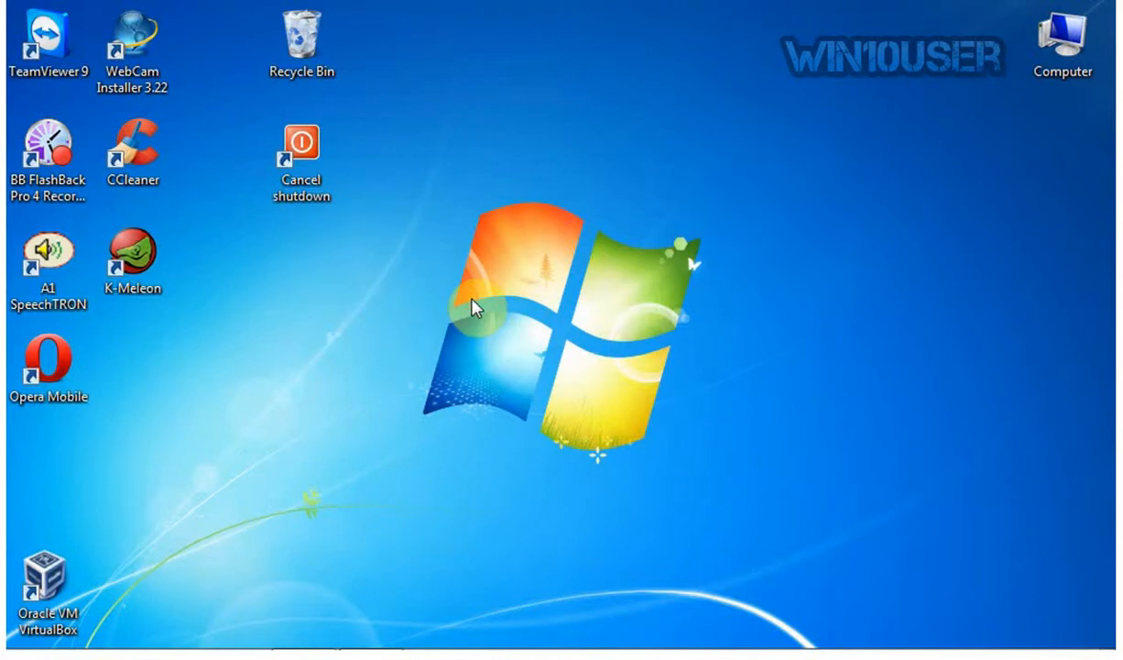